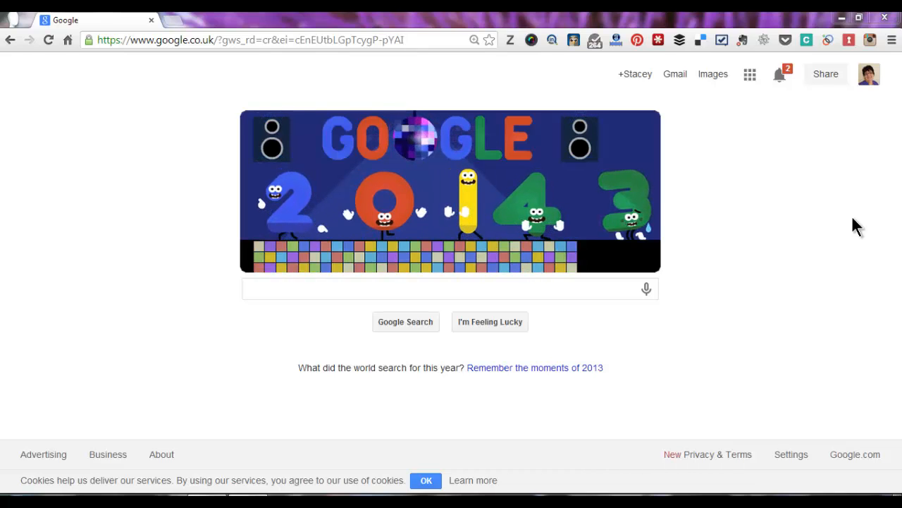
- Run a Google search for 'google analytics' from the typed suggestion
text(a)
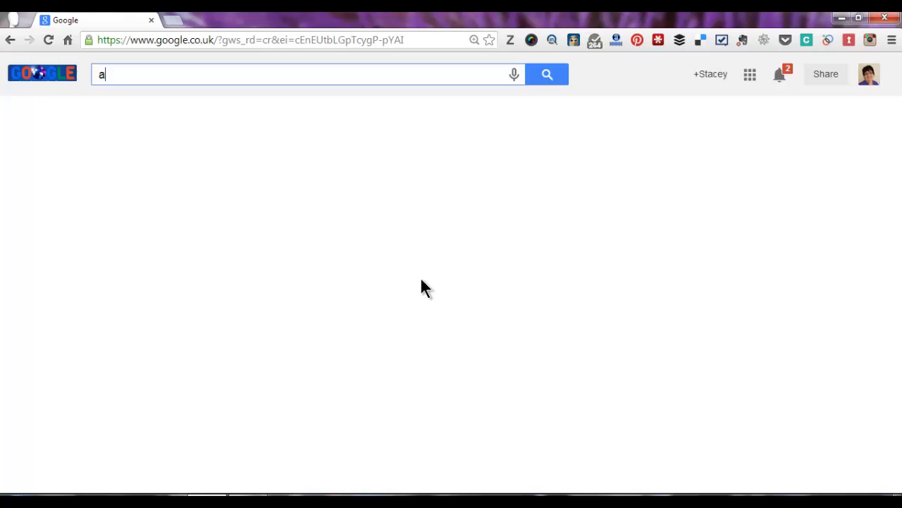
text(oogle)
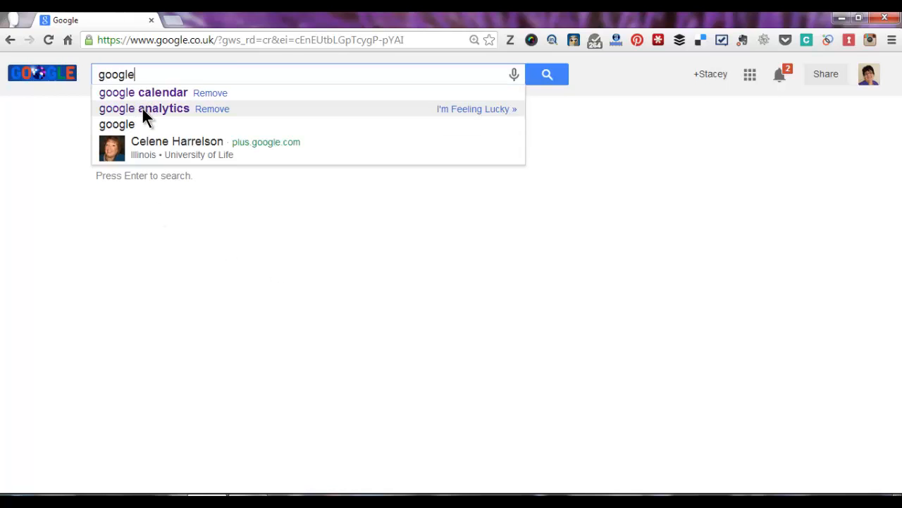
click(144, 108)
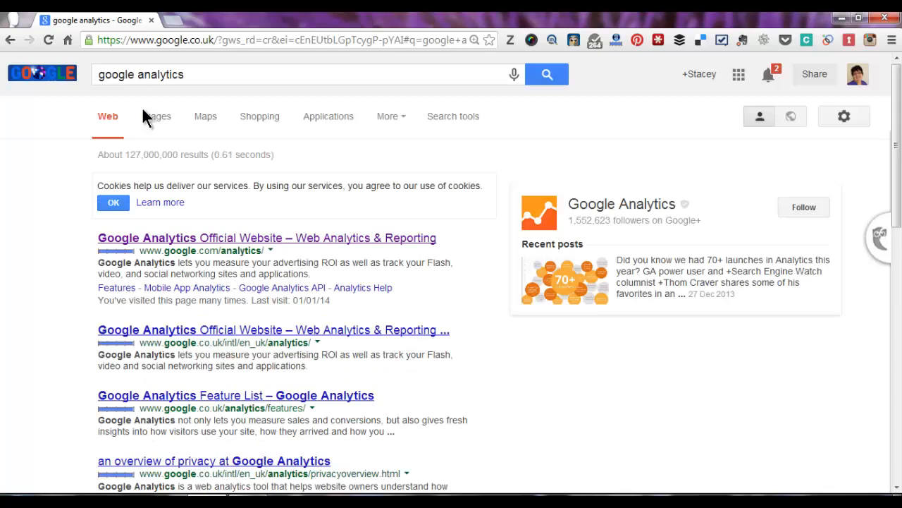
mouse_move(143, 114)
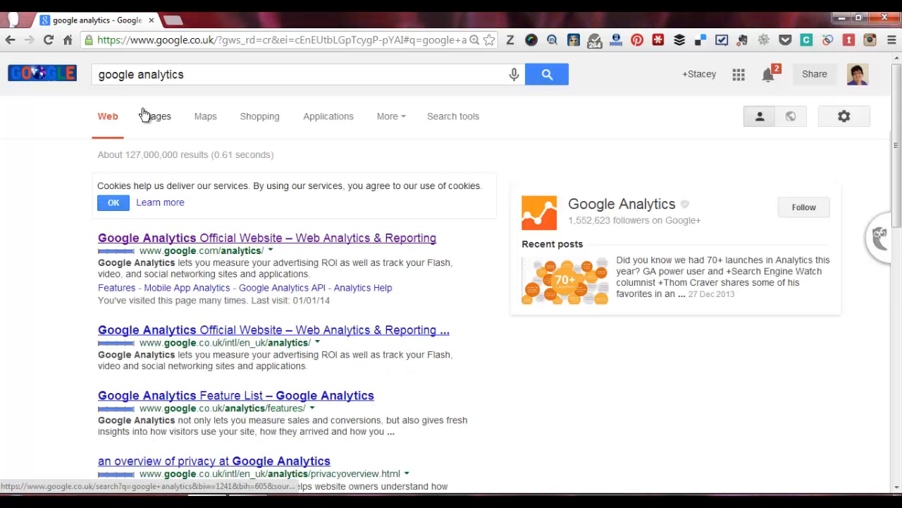
mouse_move(228, 236)
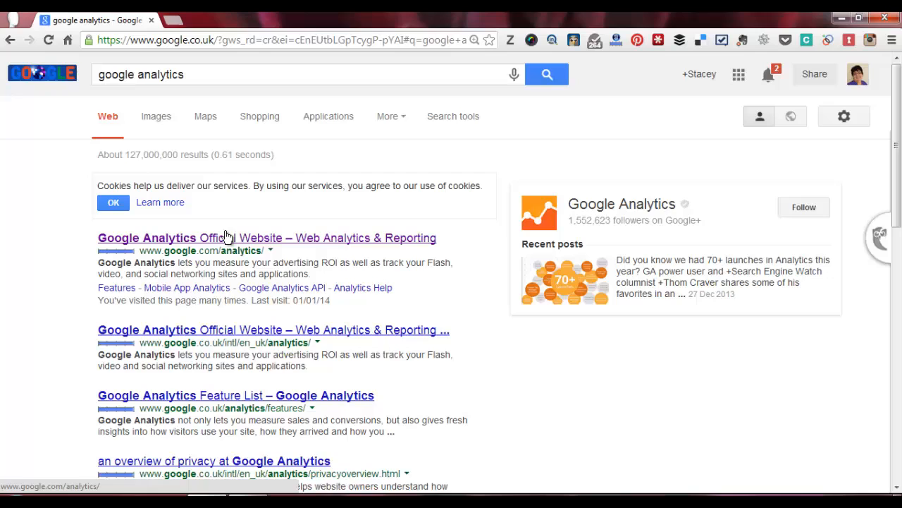
- Go from the official Google Analytics result into the signed-in account home
click(265, 237)
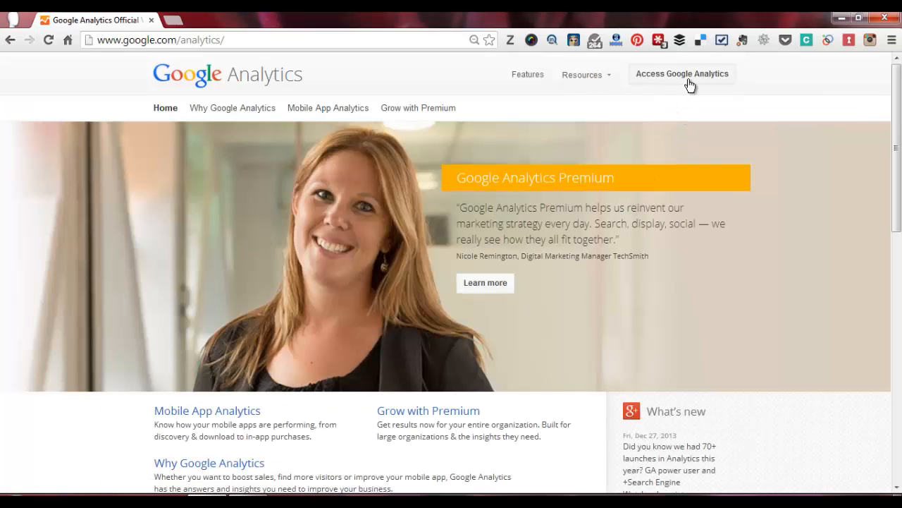
click(682, 73)
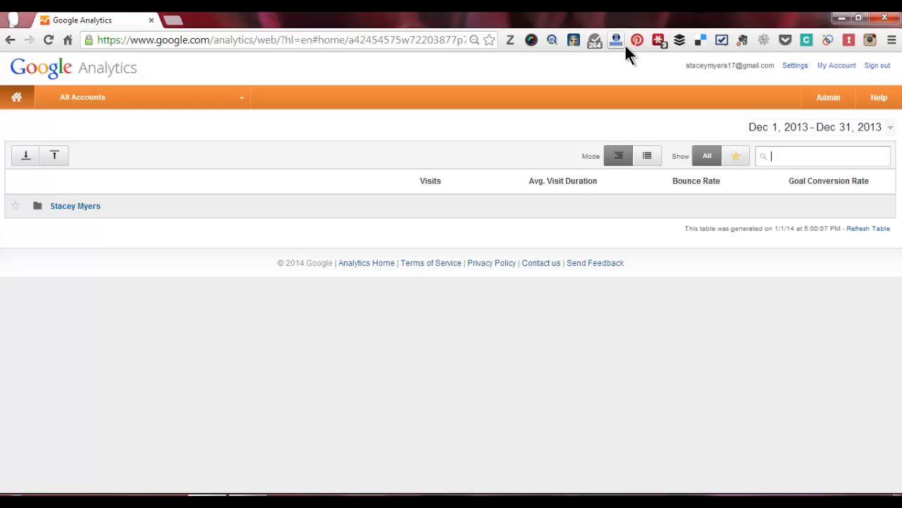
mouse_move(700, 79)
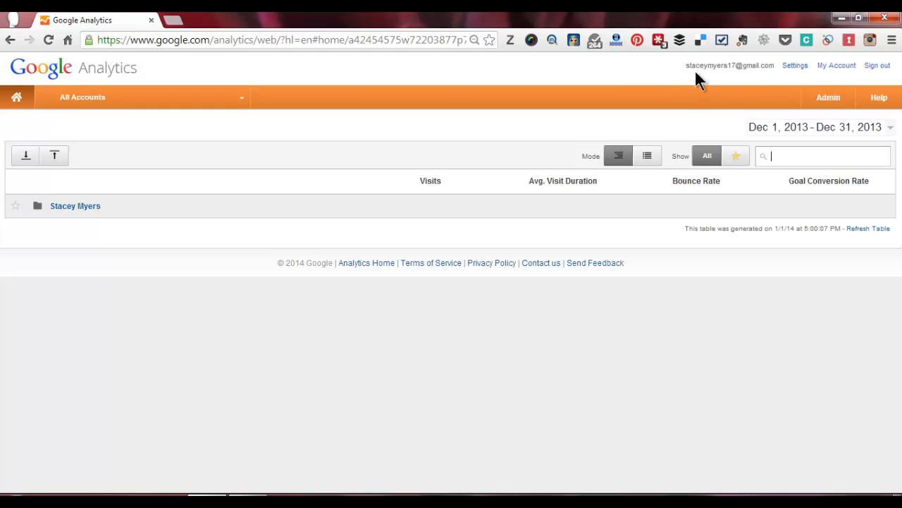
mouse_move(84, 183)
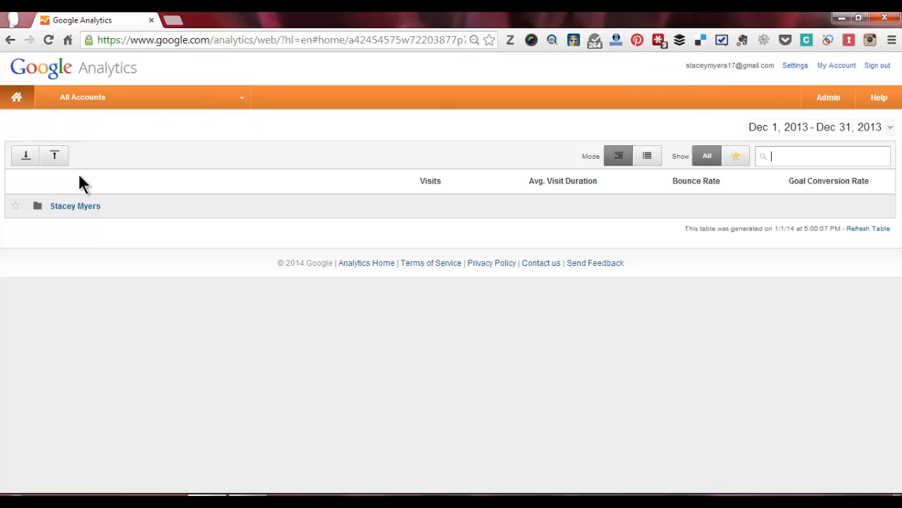
mouse_move(110, 231)
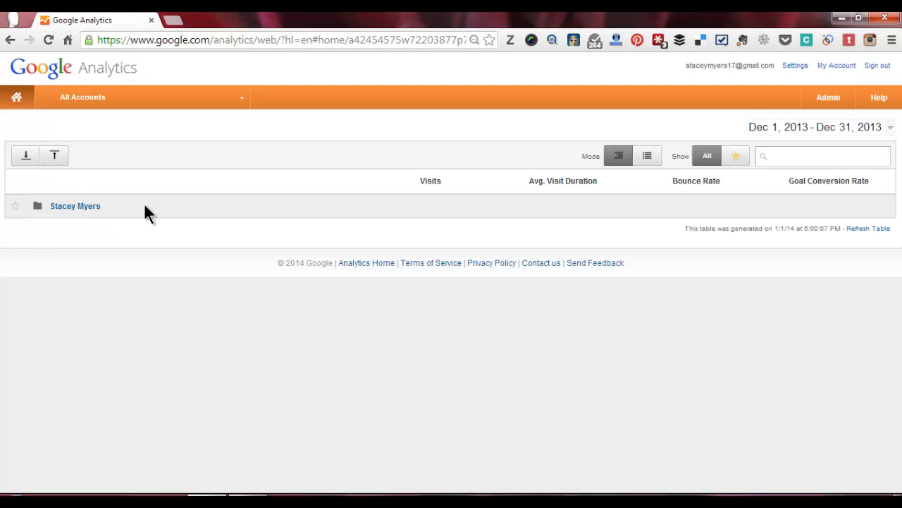
mouse_move(147, 292)
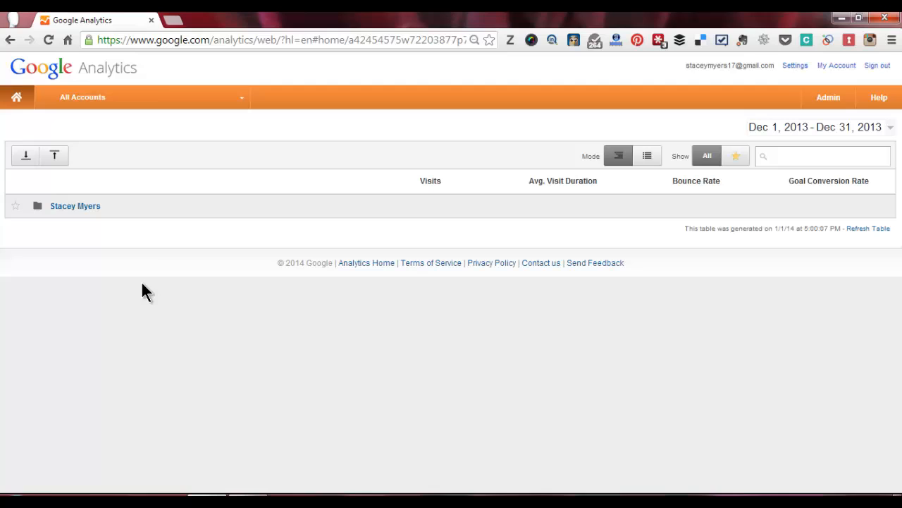
mouse_move(609, 139)
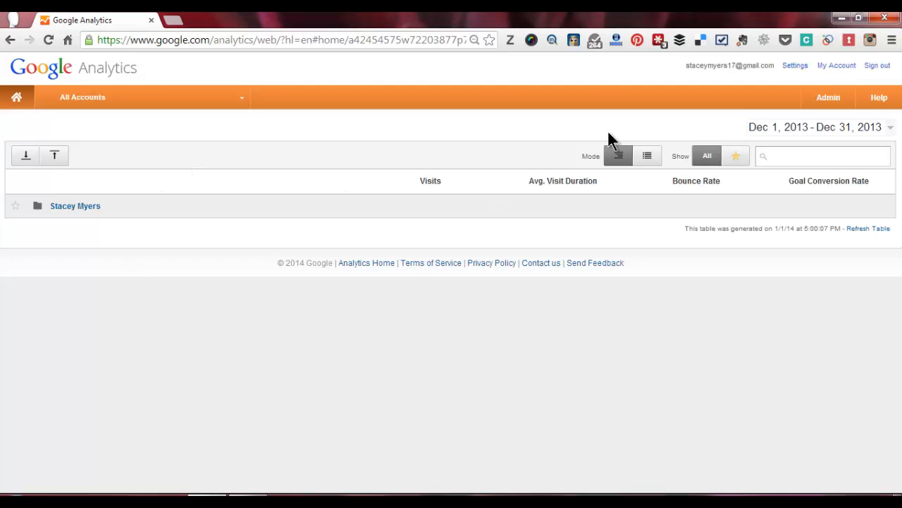
- From Admin, start creating a new account and bring the setup fields into view
click(828, 97)
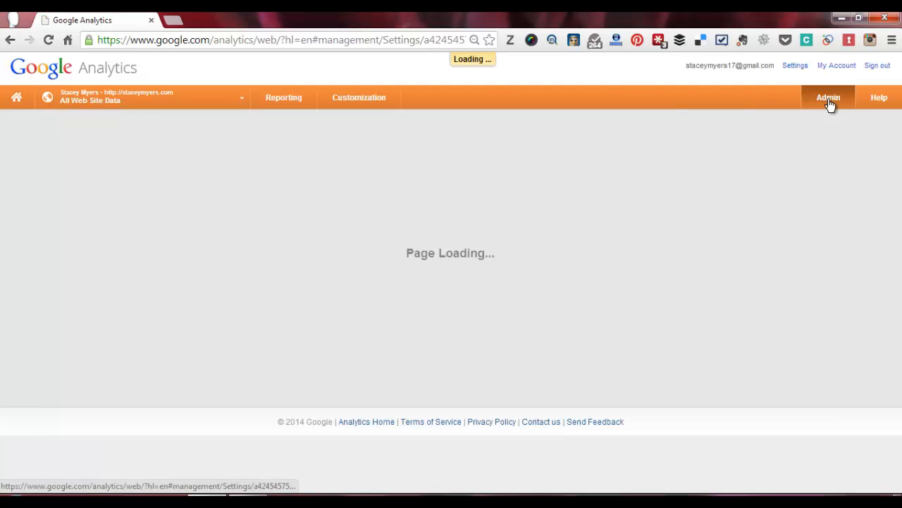
click(828, 97)
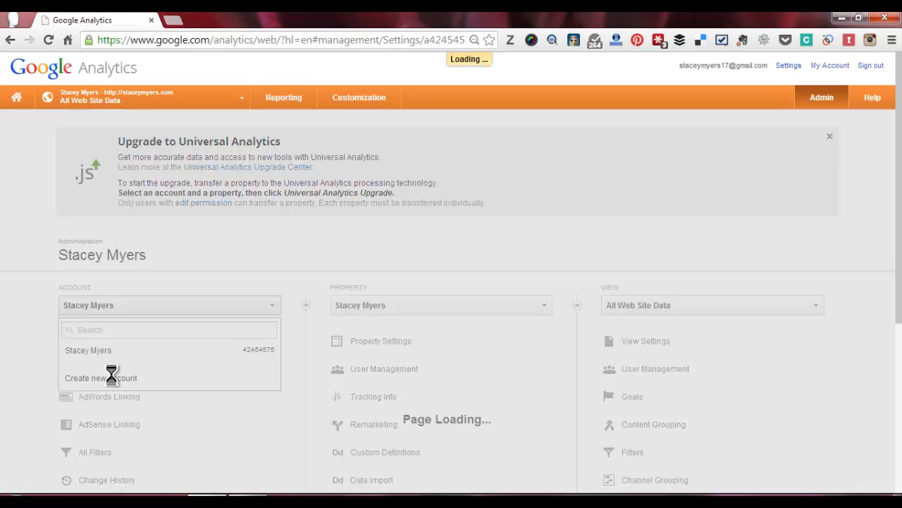
click(100, 378)
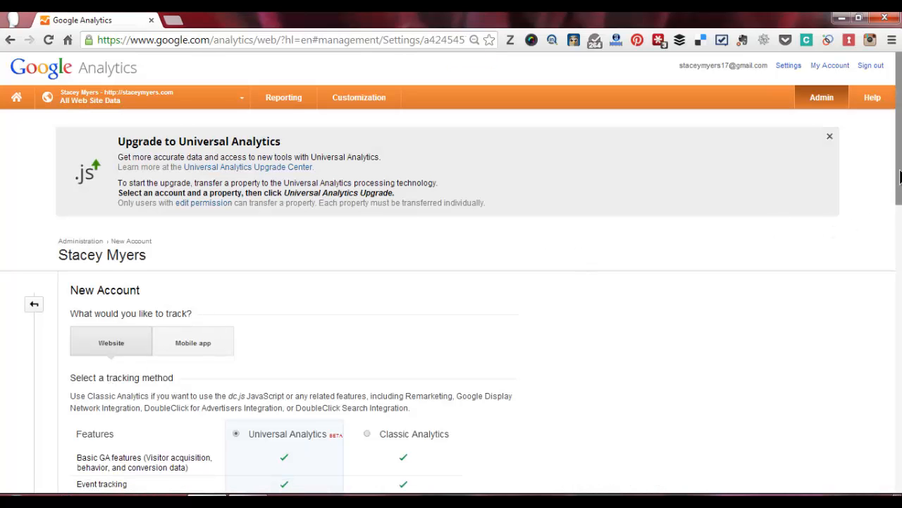
scroll(down, 3)
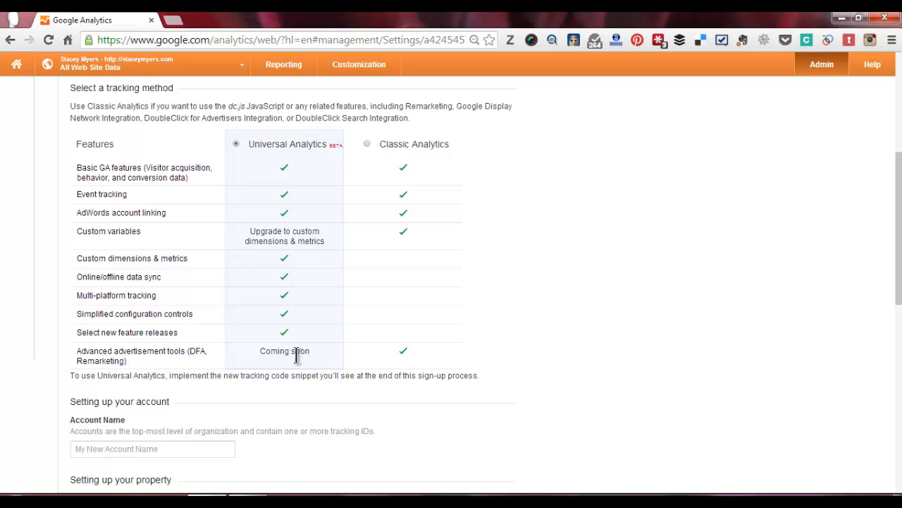
mouse_move(894, 324)
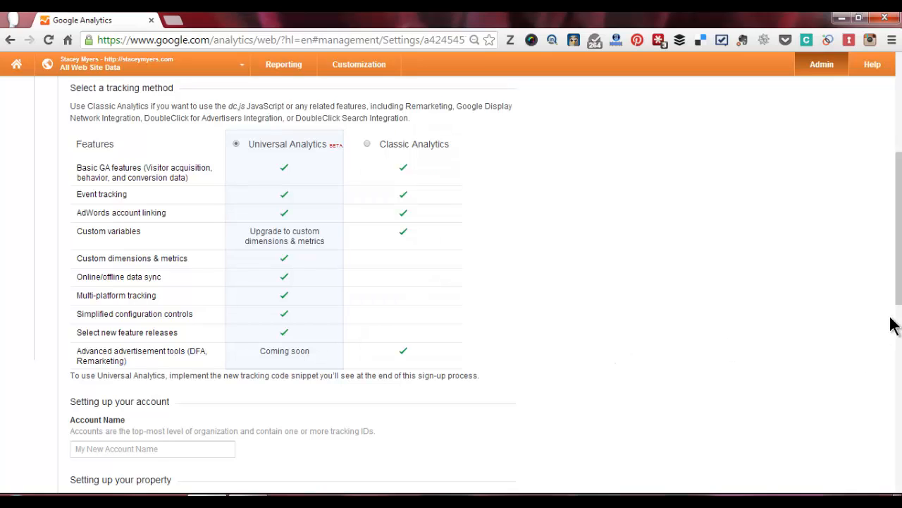
scroll(down, 3)
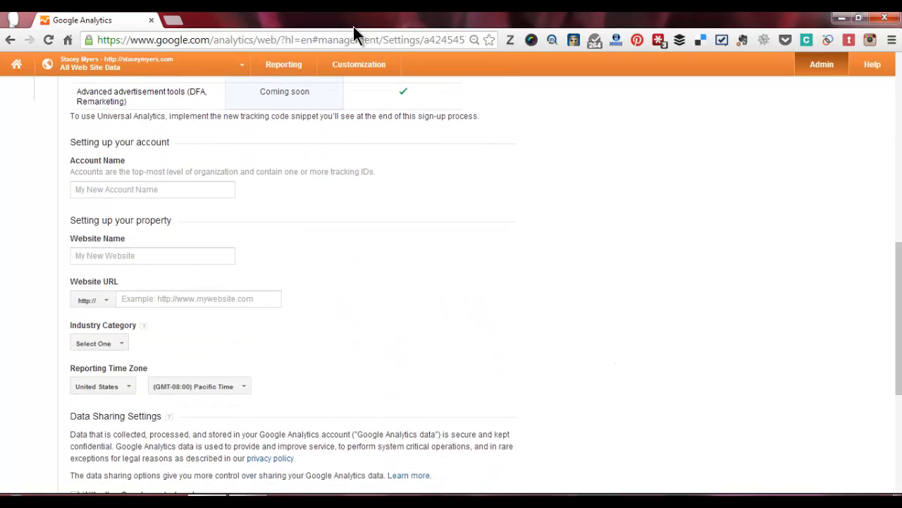
- Name the account and website Shaking It Off with URL shakingitoffstaceystyle.com
text(Shaking It Off)
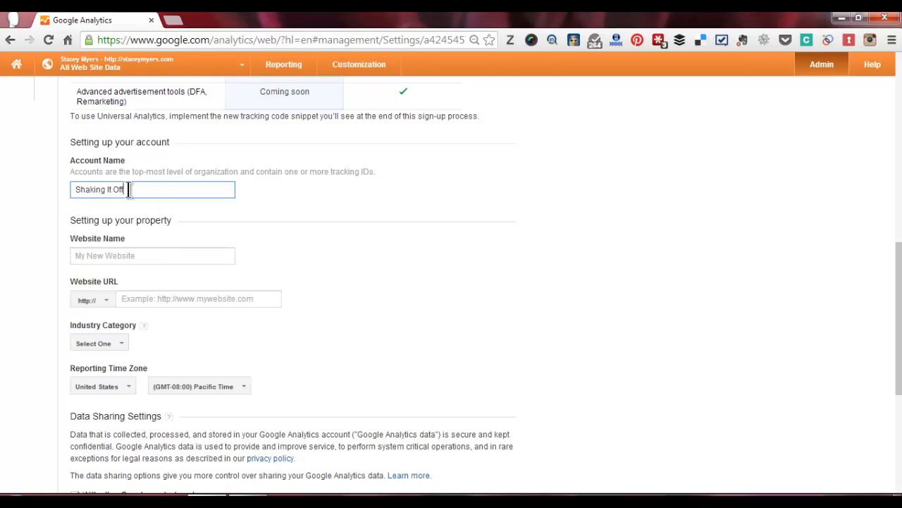
click(153, 255)
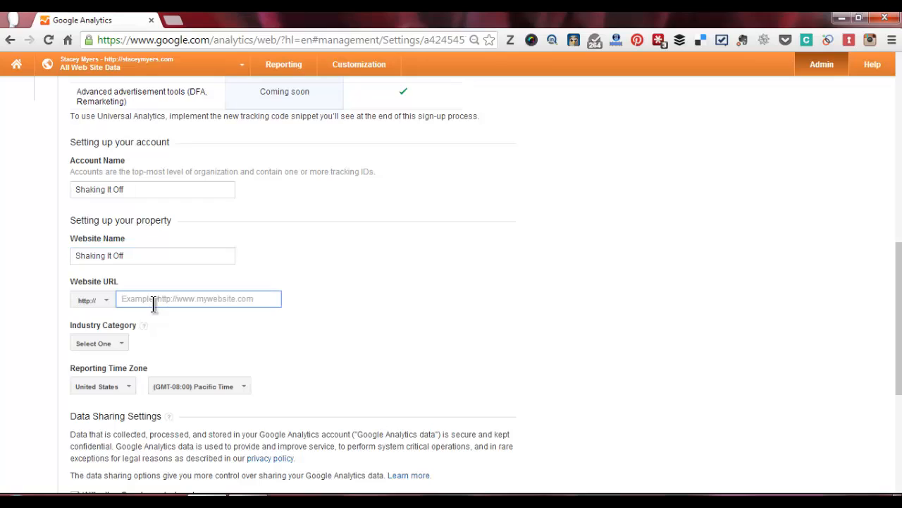
text(shaking)
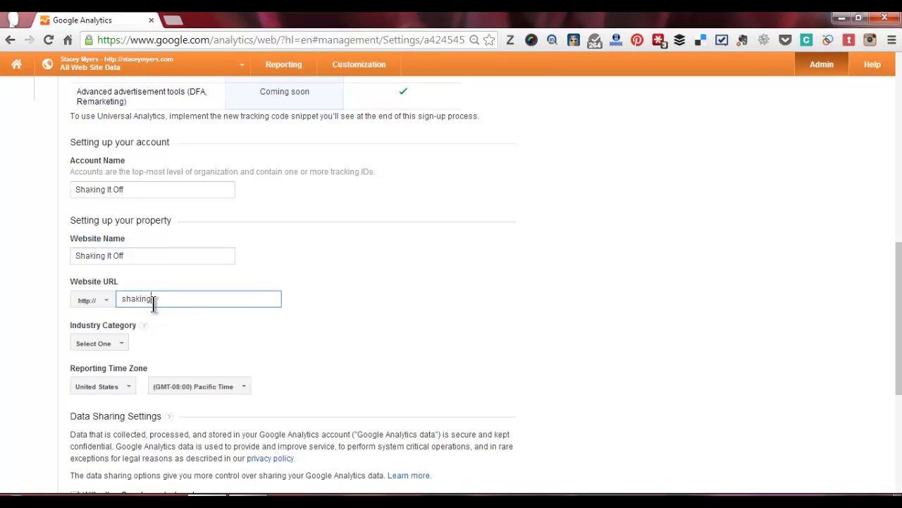
text(offstaceys)
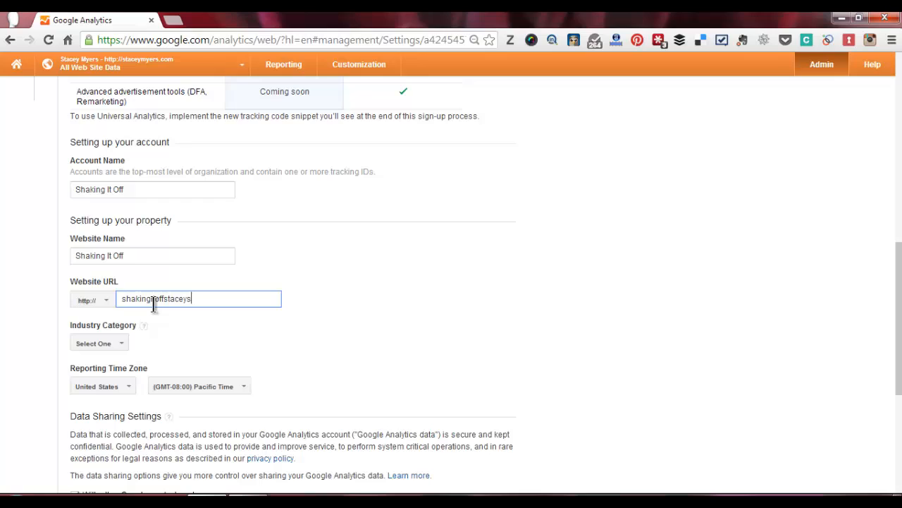
text(tyle.com)
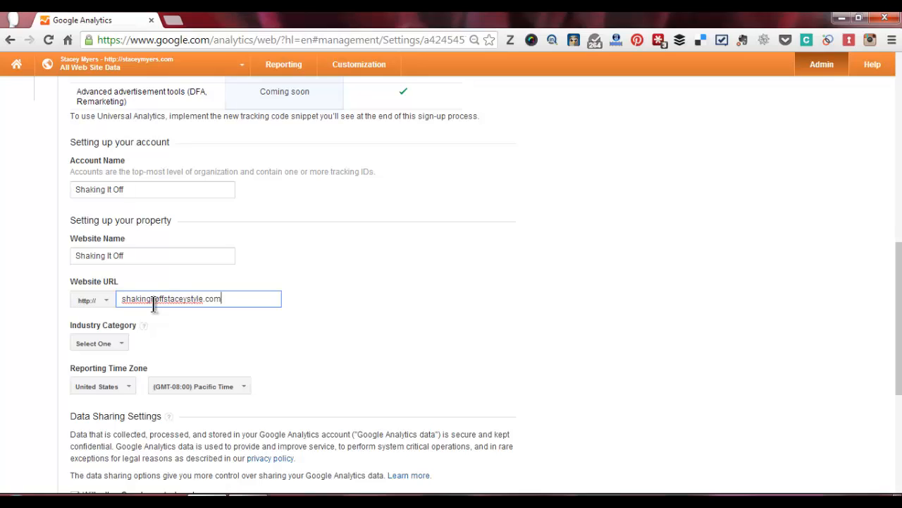
- Set the industry category to Business and Industrial Markets
click(98, 342)
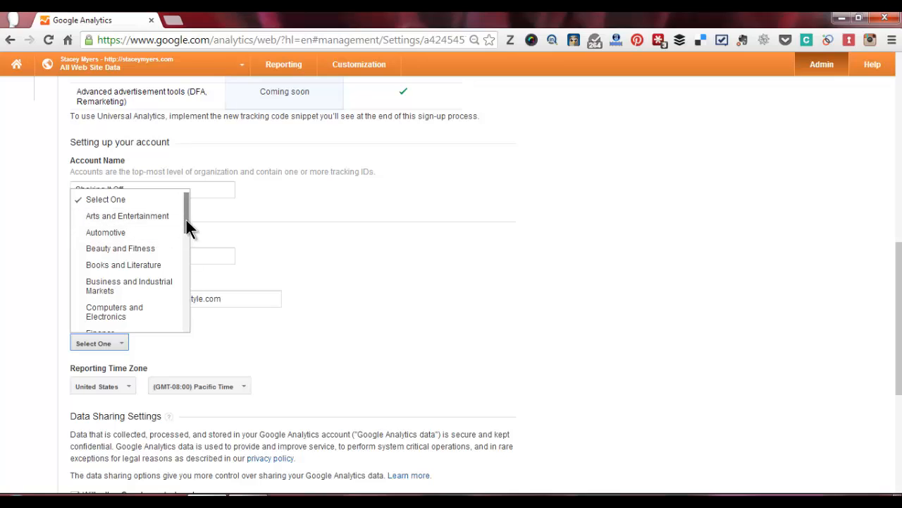
scroll(down, 3)
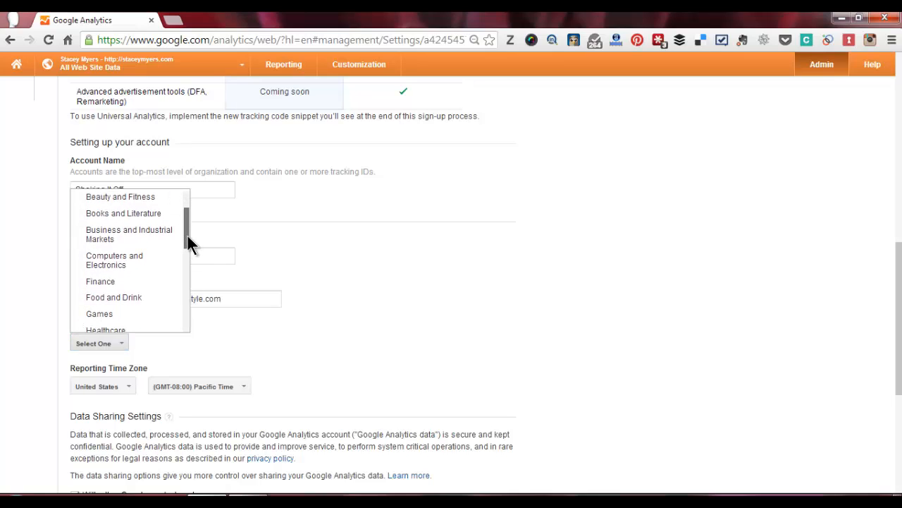
scroll(down, 3)
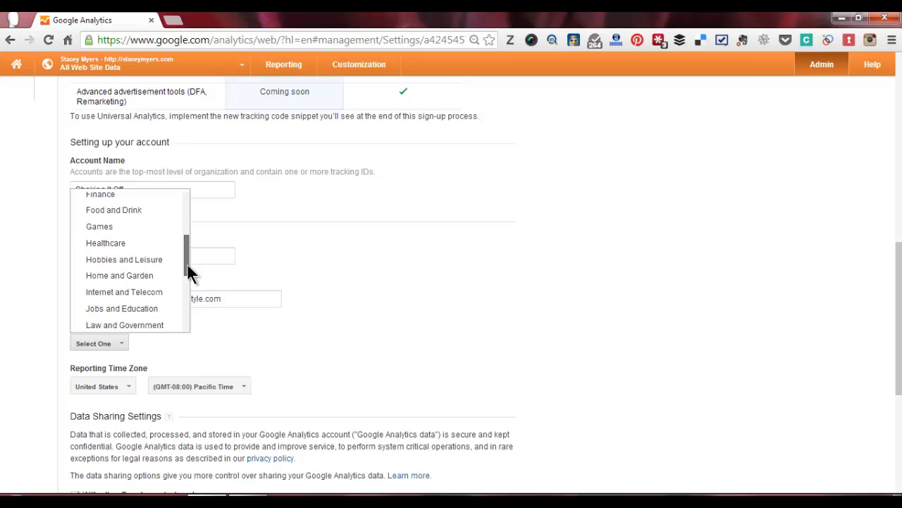
scroll(down, 3)
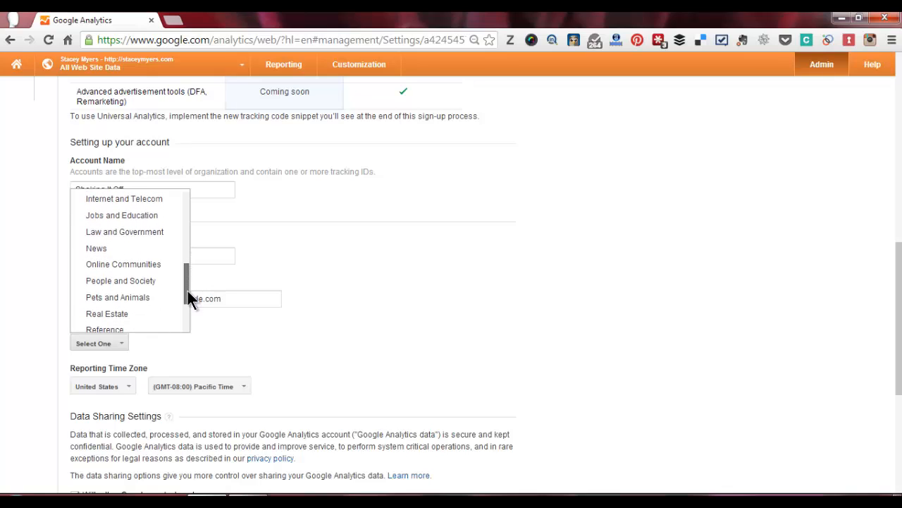
scroll(down, 3)
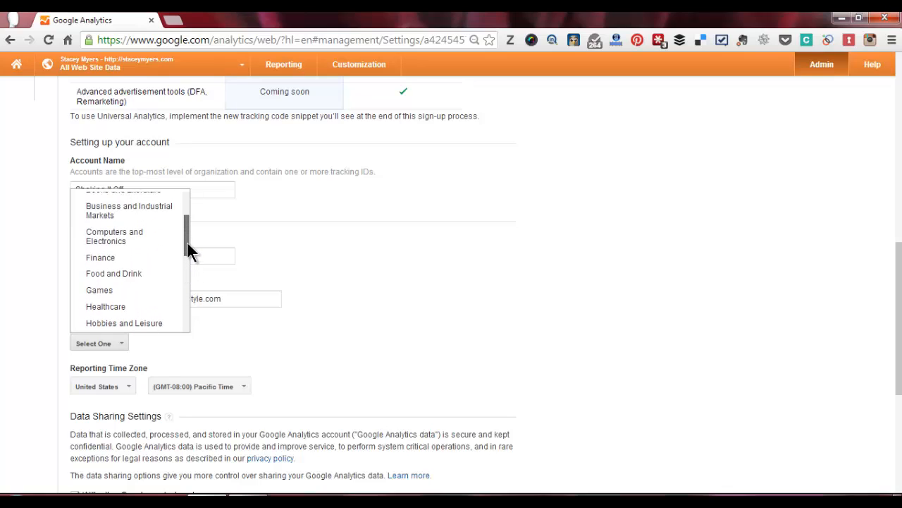
click(130, 210)
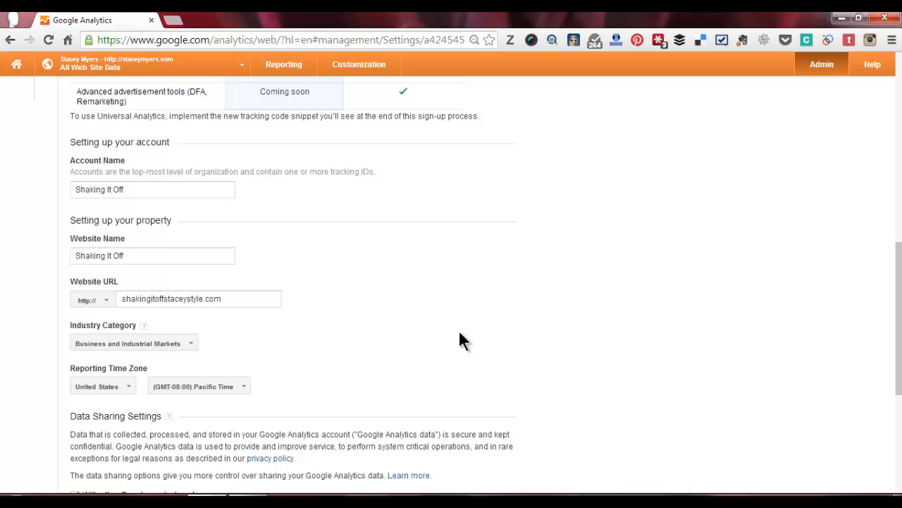
- Set the reporting time zone country to United Kingdom (GMT)
scroll(down, 3)
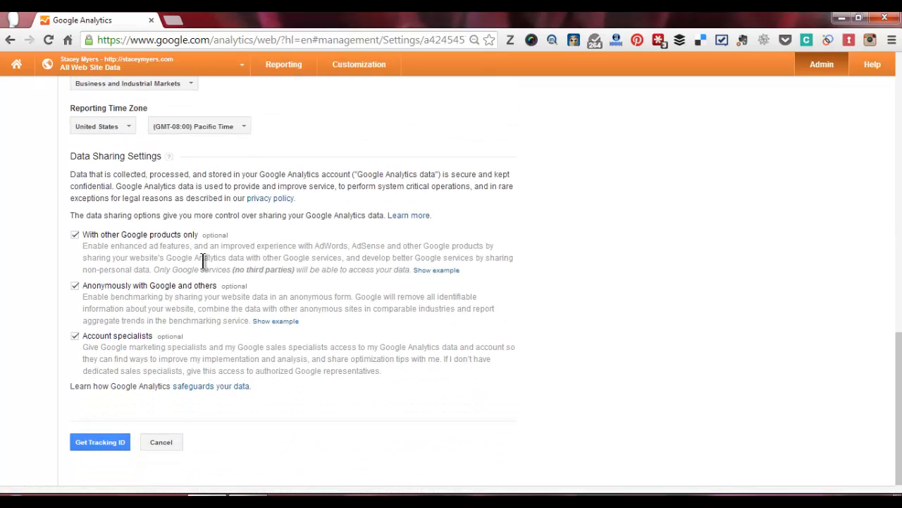
click(101, 127)
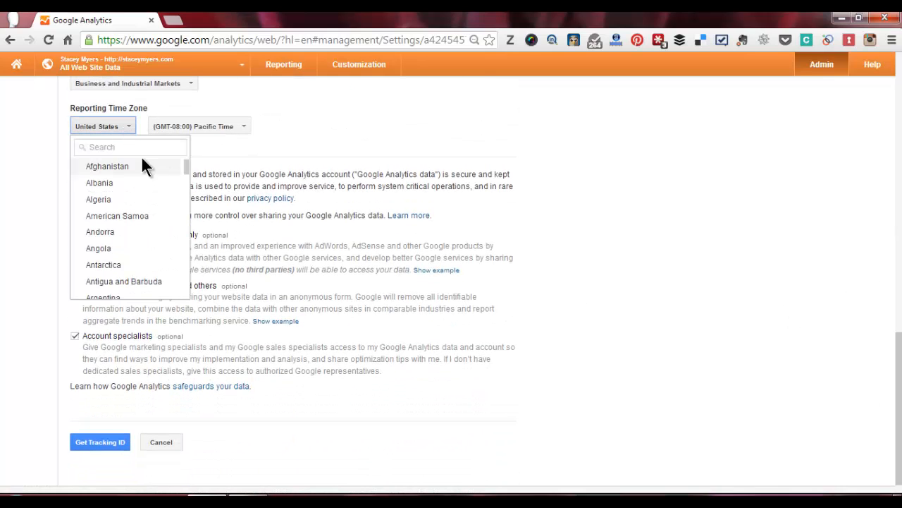
text(uni)
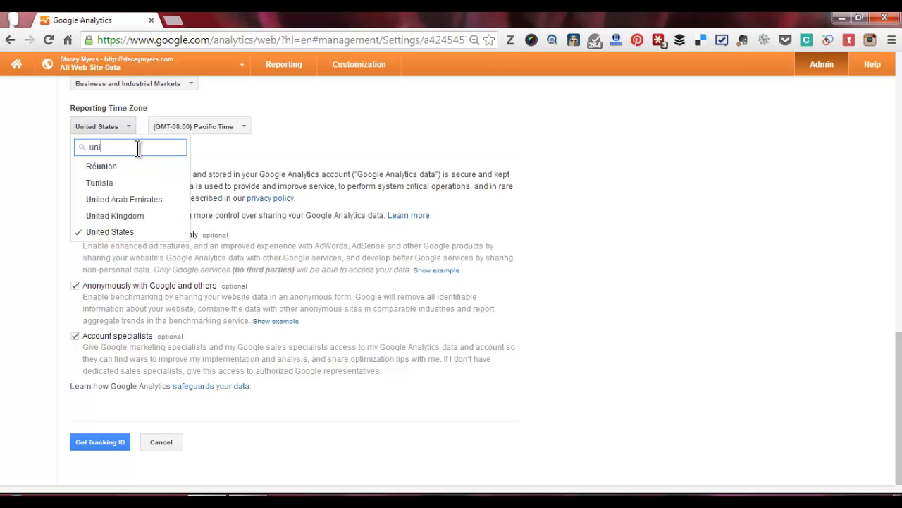
click(114, 216)
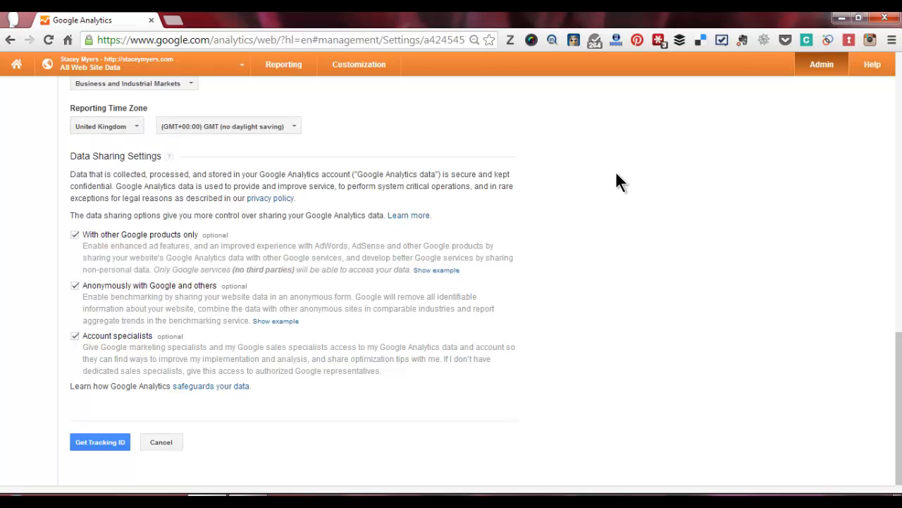
- Switch off data sharing with other Google products and with account specialists
click(75, 234)
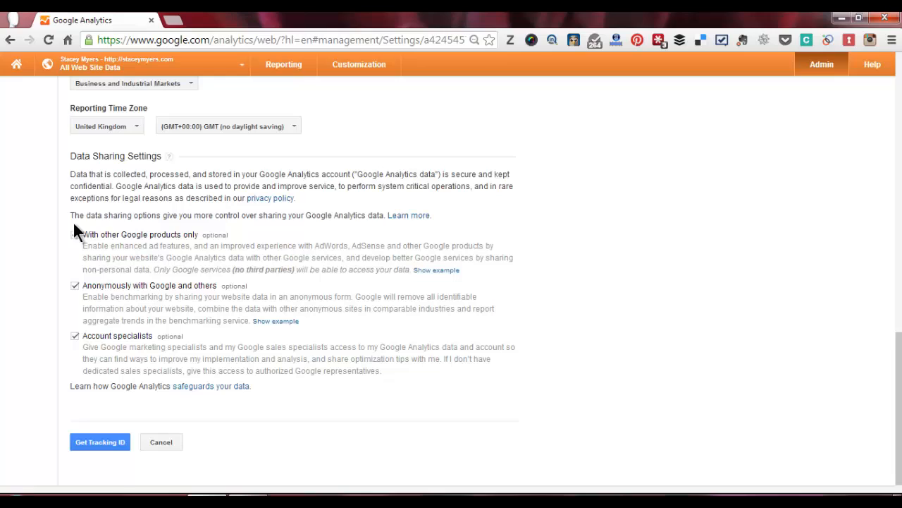
click(75, 234)
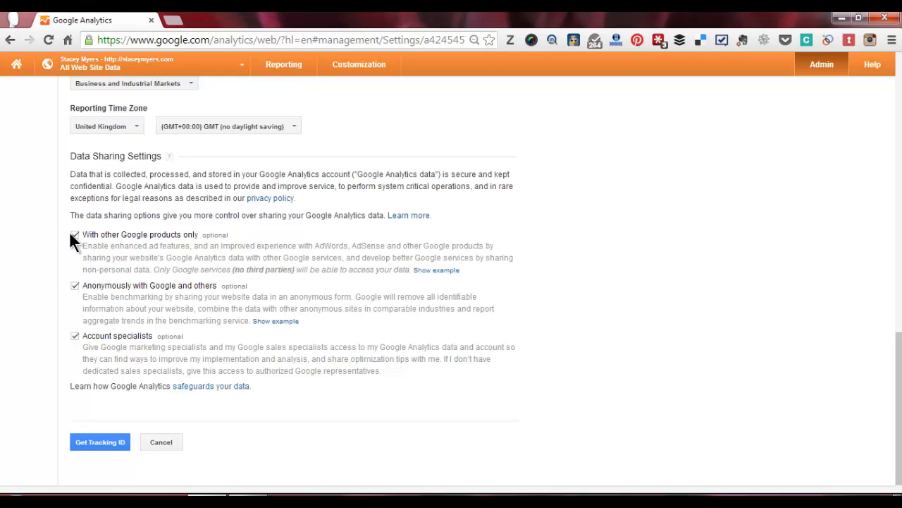
click(75, 234)
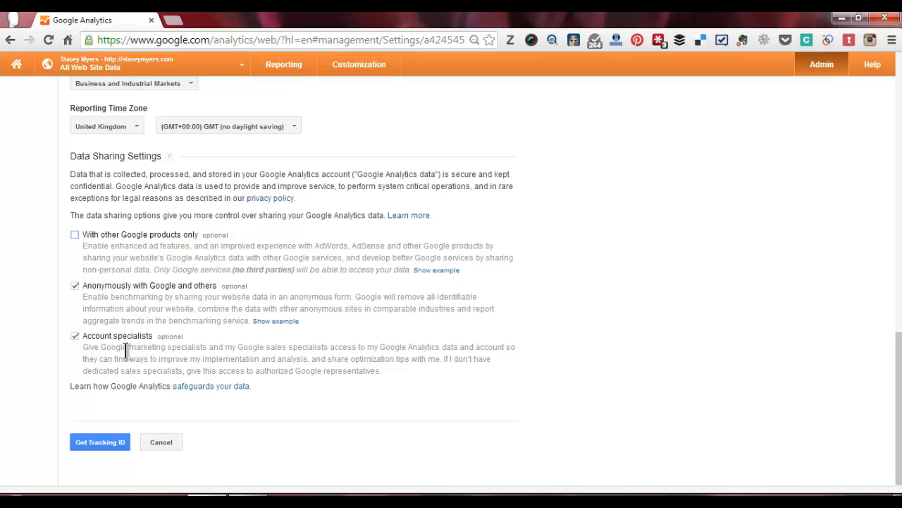
click(75, 335)
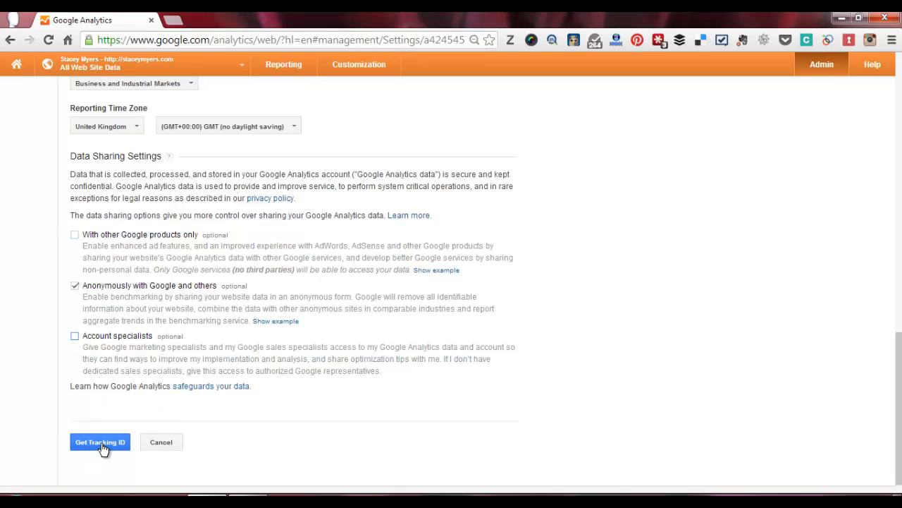
- Request the tracking ID and accept the Google Analytics terms of service
click(100, 442)
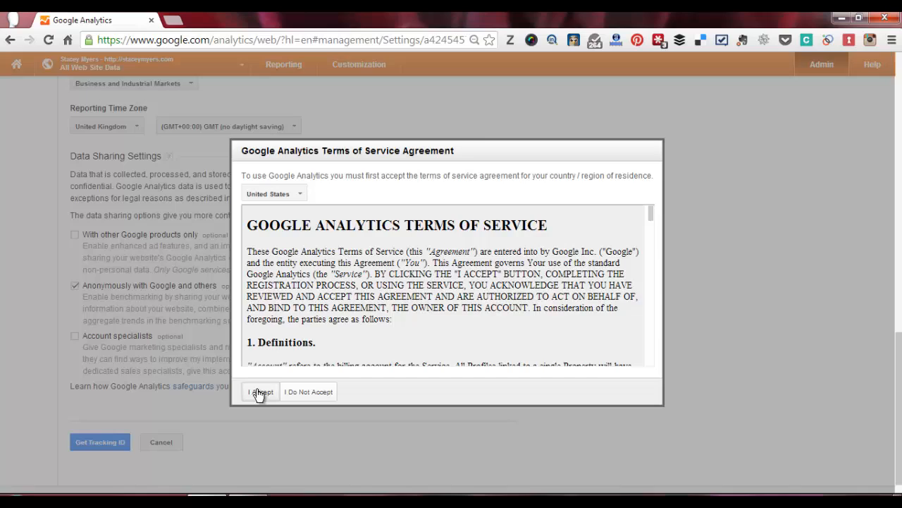
click(259, 392)
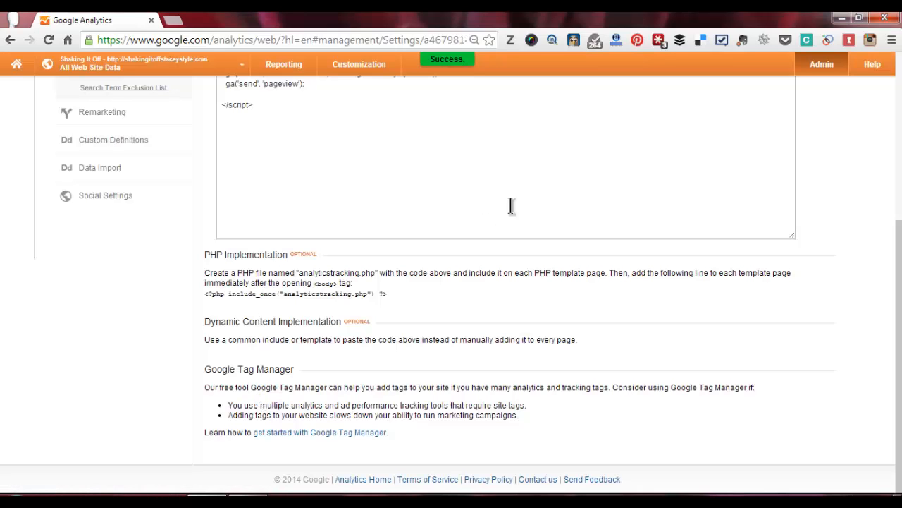
- Bring up tracking ID UA-46798141-1 and select the tracking code snippet
scroll(up, 3)
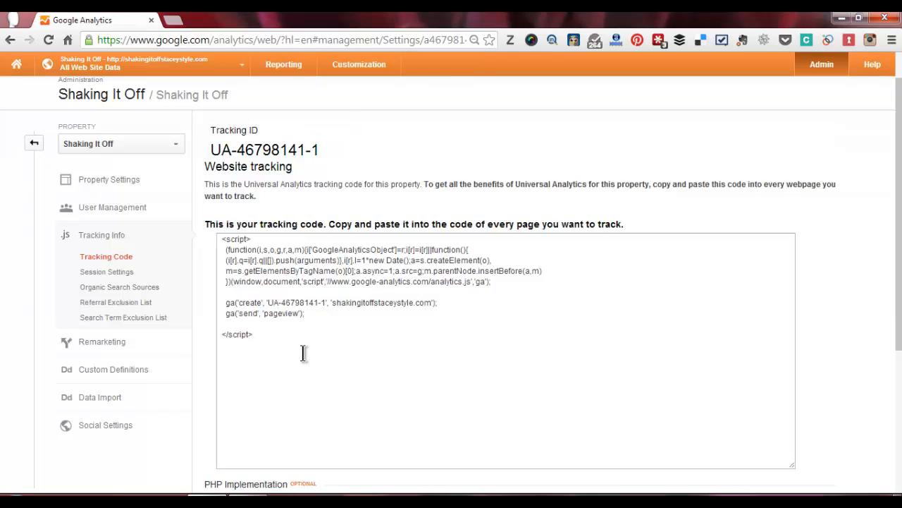
mouse_move(333, 301)
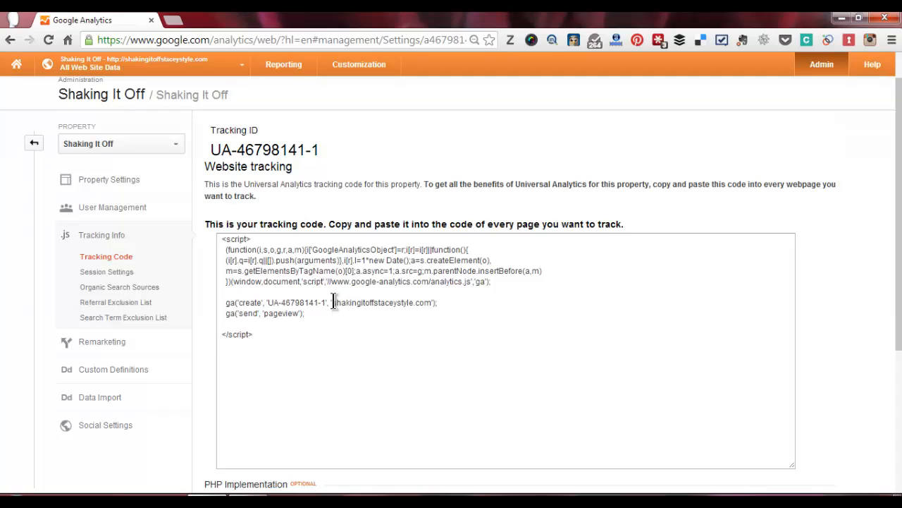
mouse_move(285, 348)
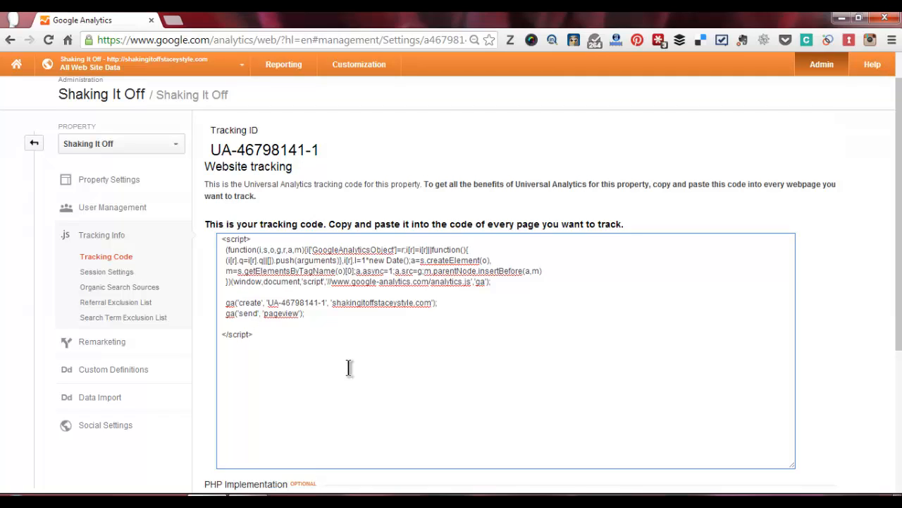
click(254, 333)
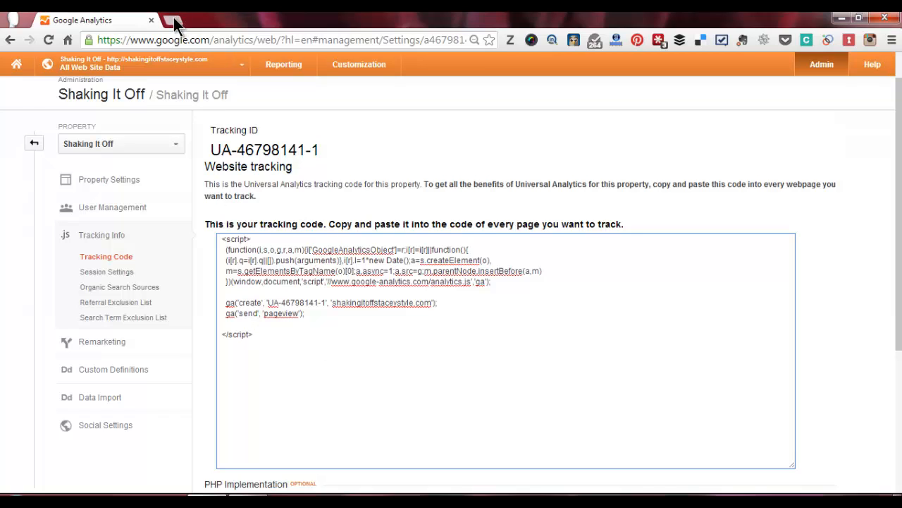
- In a new tab, reach the WordPress site's Add New plugins page
click(175, 20)
text(shakingitoffstaceystyle.com)
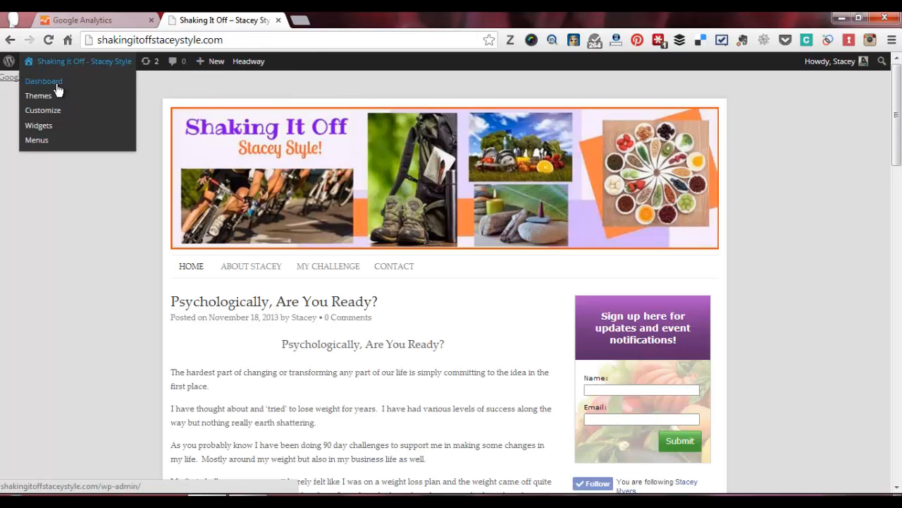
click(42, 80)
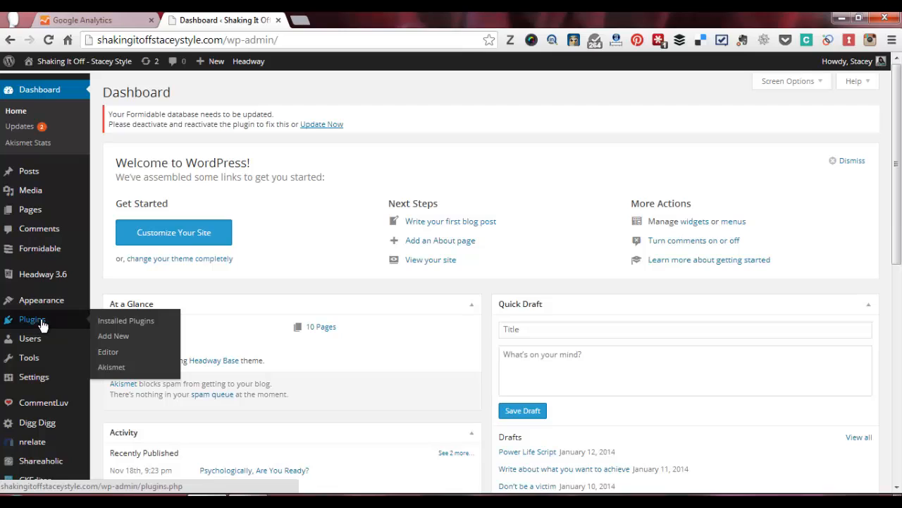
mouse_move(119, 330)
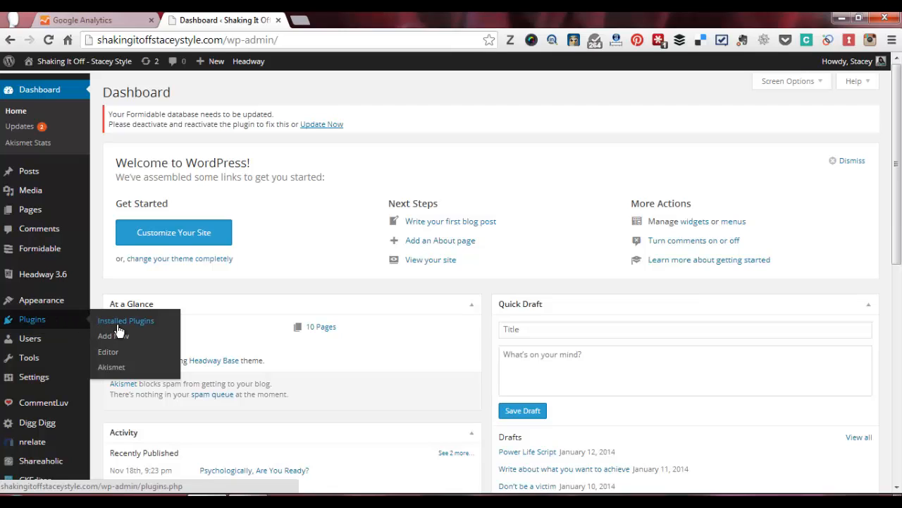
mouse_move(113, 335)
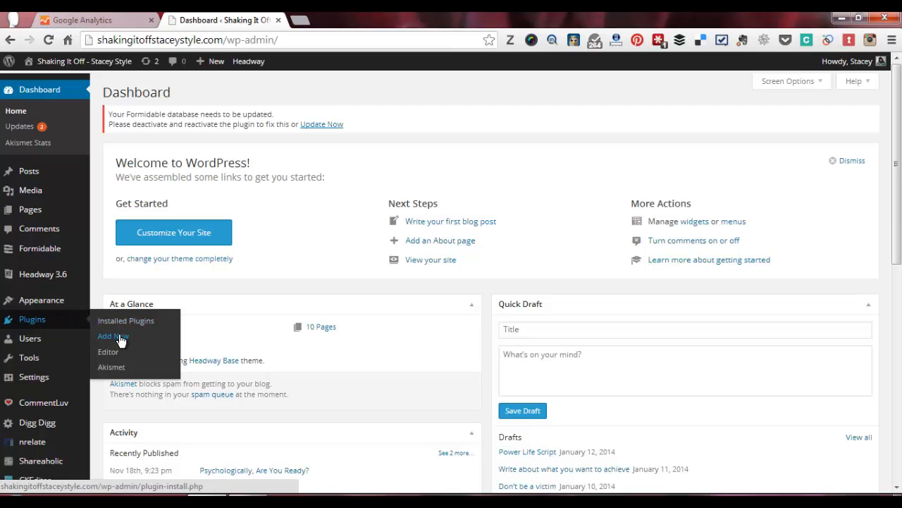
click(113, 336)
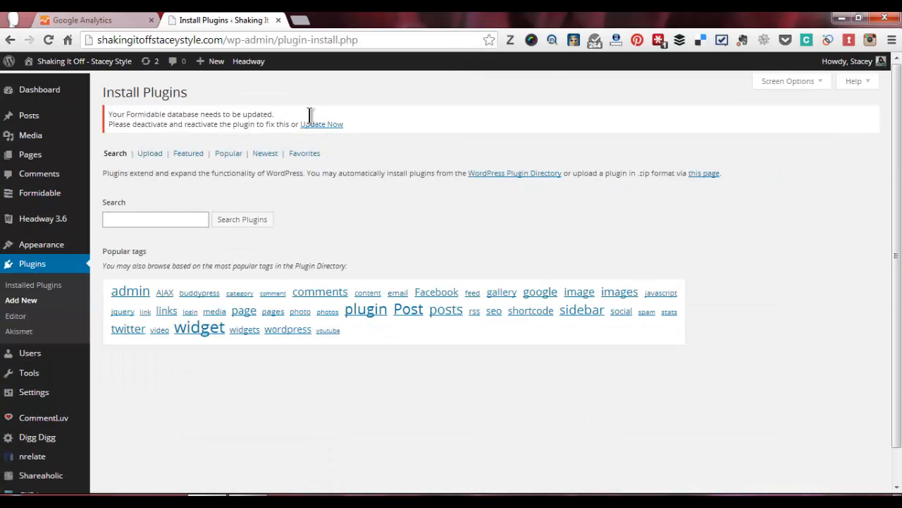
mouse_move(175, 194)
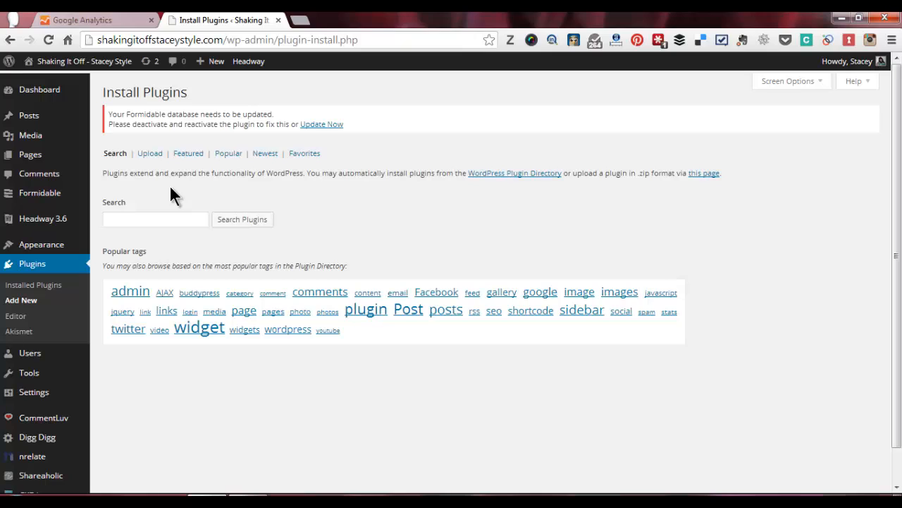
- Search the plugin directory for 'google analytics'
text(google)
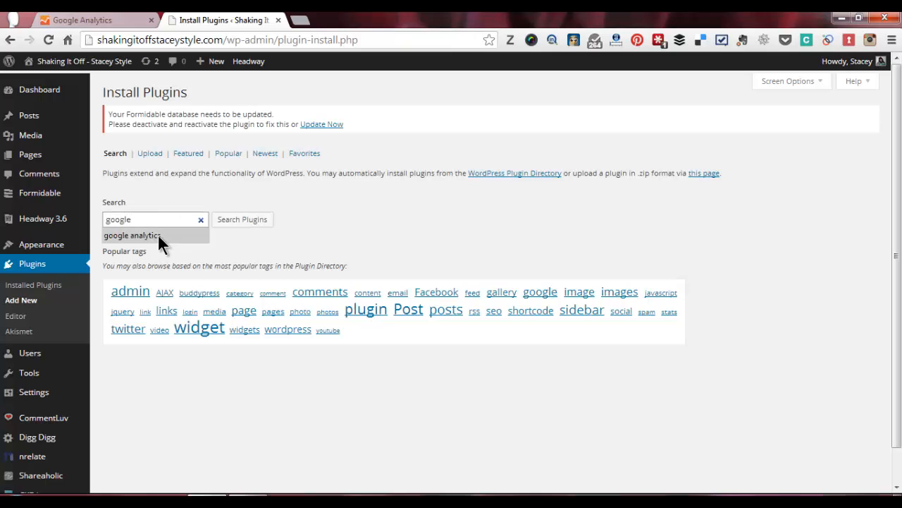
click(133, 234)
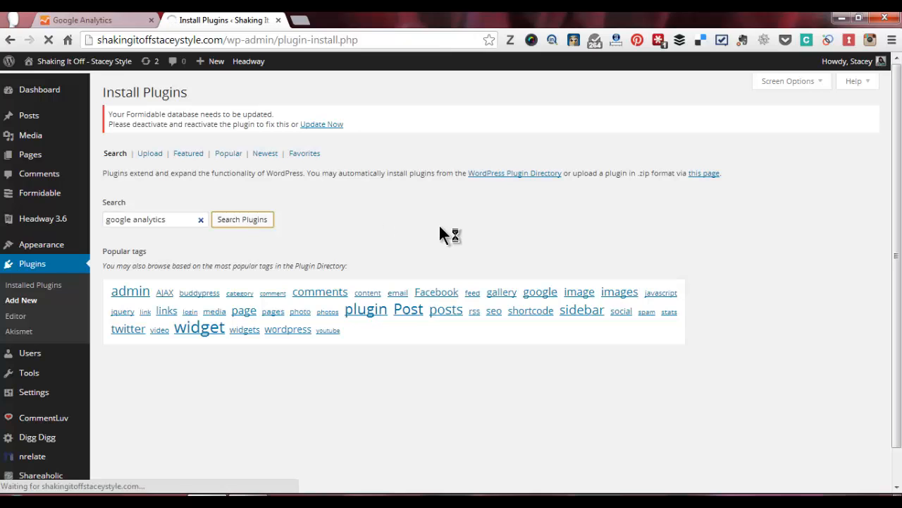
click(242, 220)
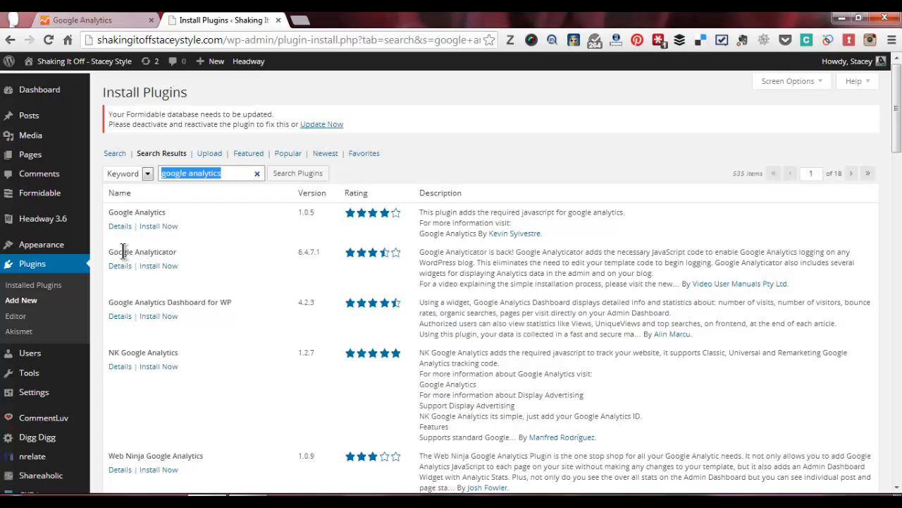
mouse_move(186, 266)
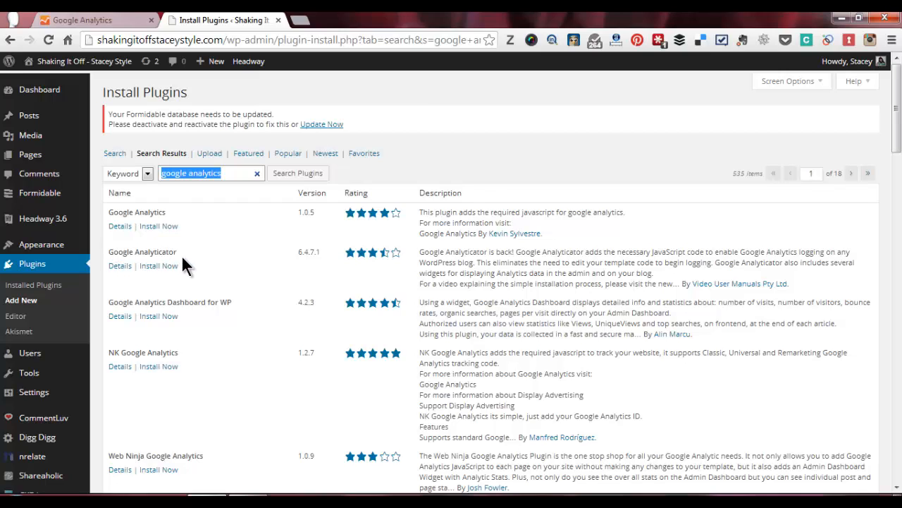
mouse_move(181, 302)
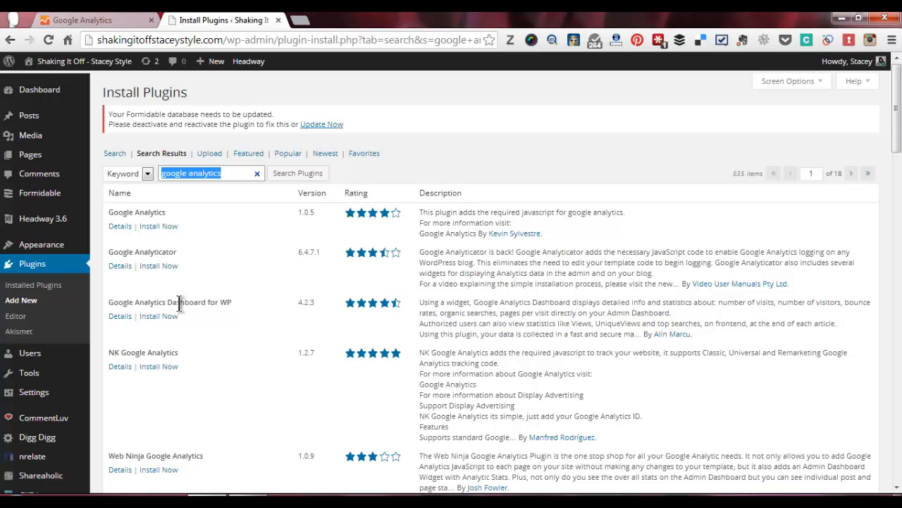
mouse_move(897, 113)
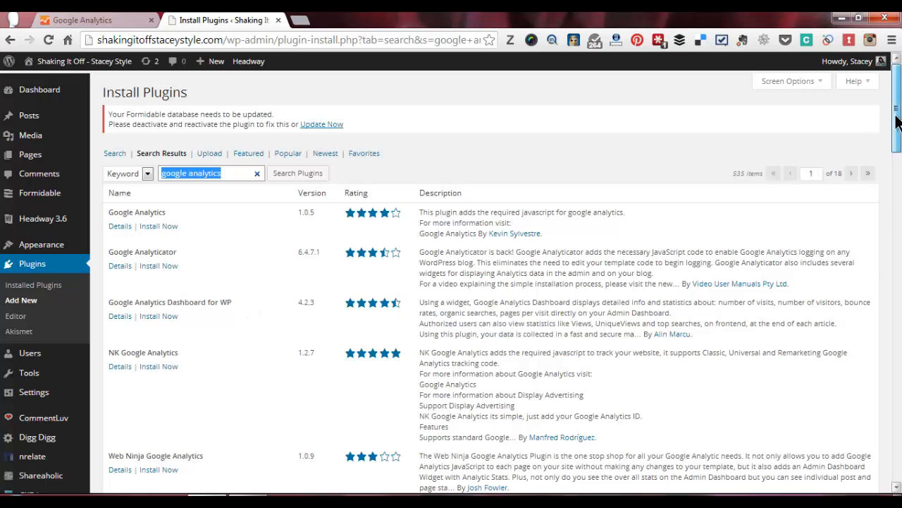
- Install the Google Analytics for WordPress plugin and confirm the installation
scroll(down, 3)
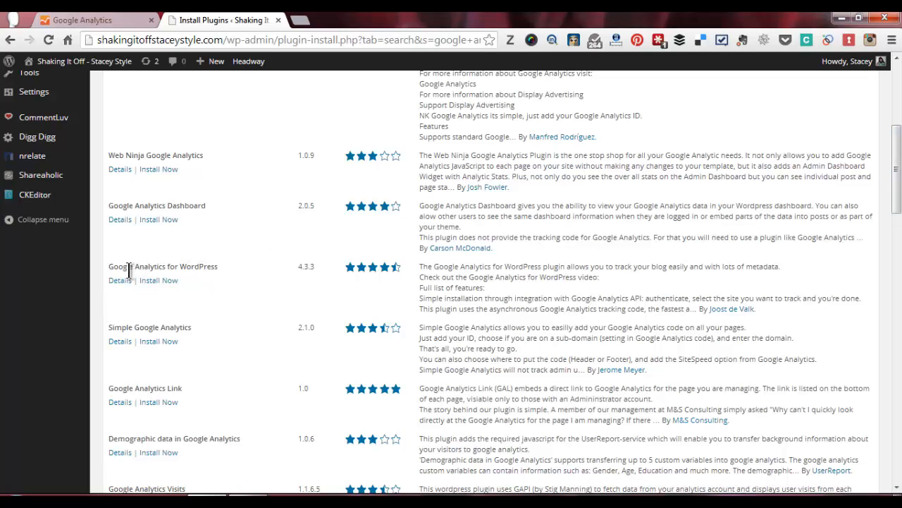
mouse_move(158, 279)
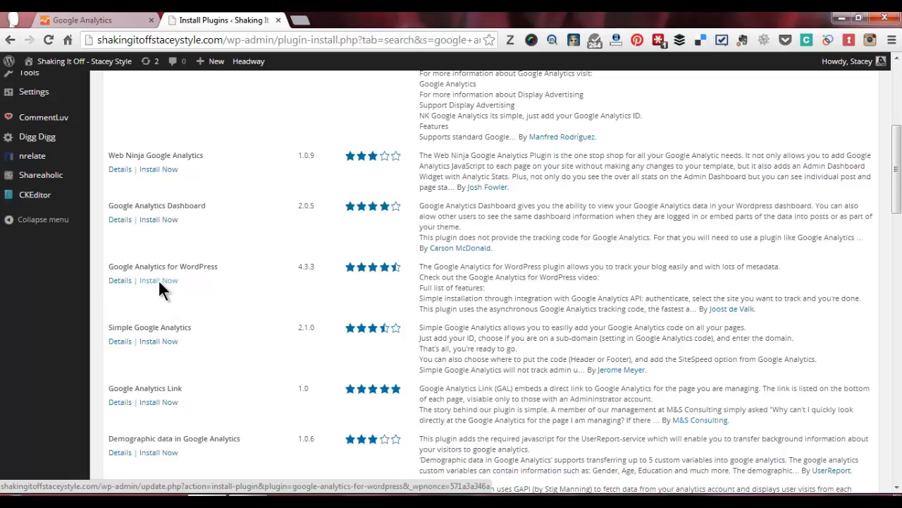
click(158, 280)
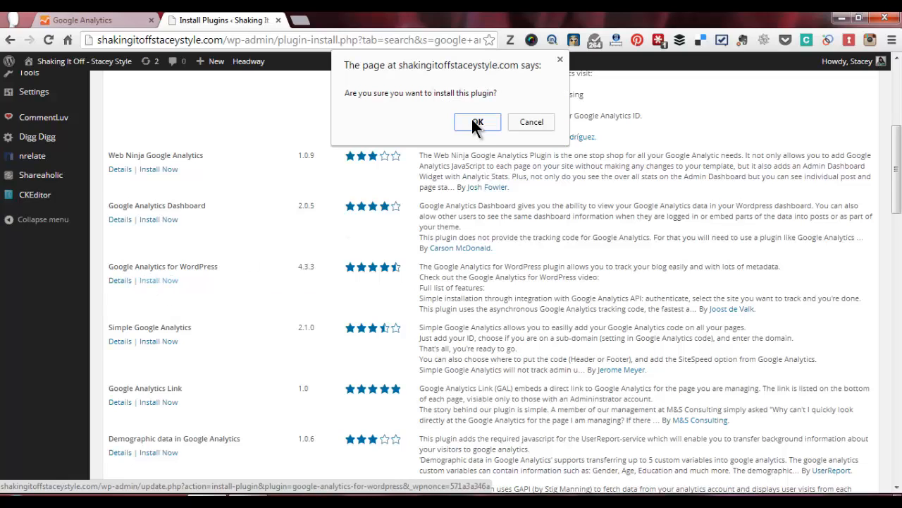
click(477, 121)
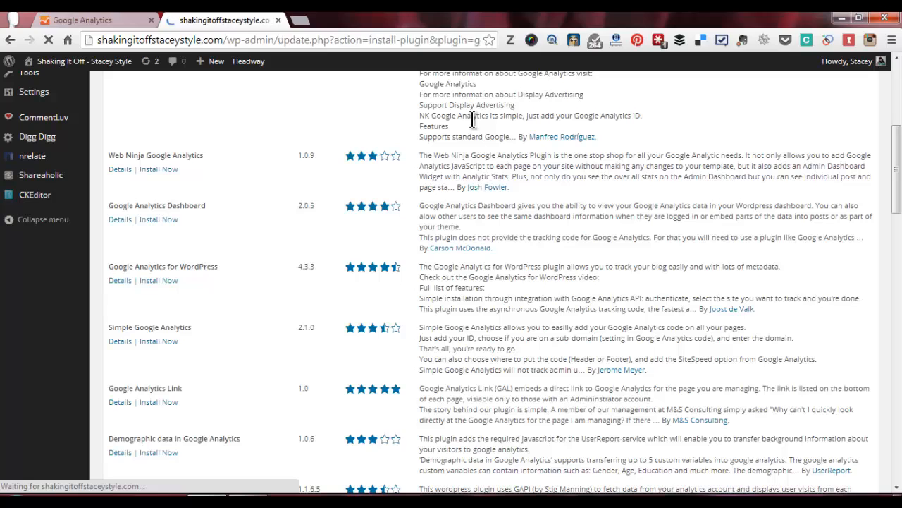
- Activate the plugin, allow anonymous usage tracking, and go to choose the Analytics profile
click(158, 279)
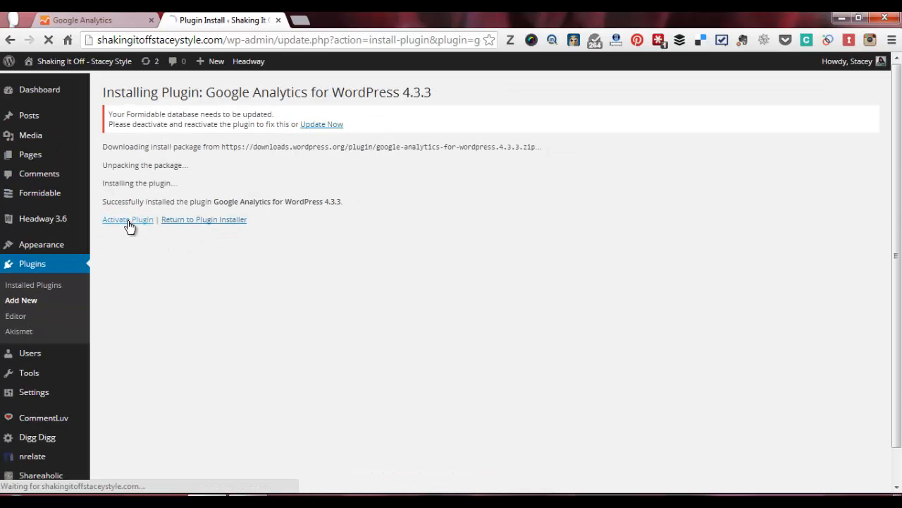
click(127, 220)
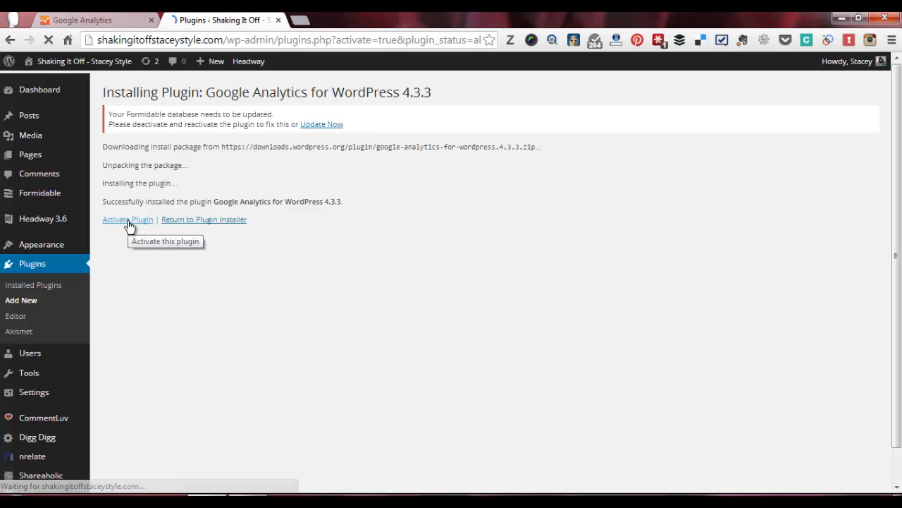
click(127, 220)
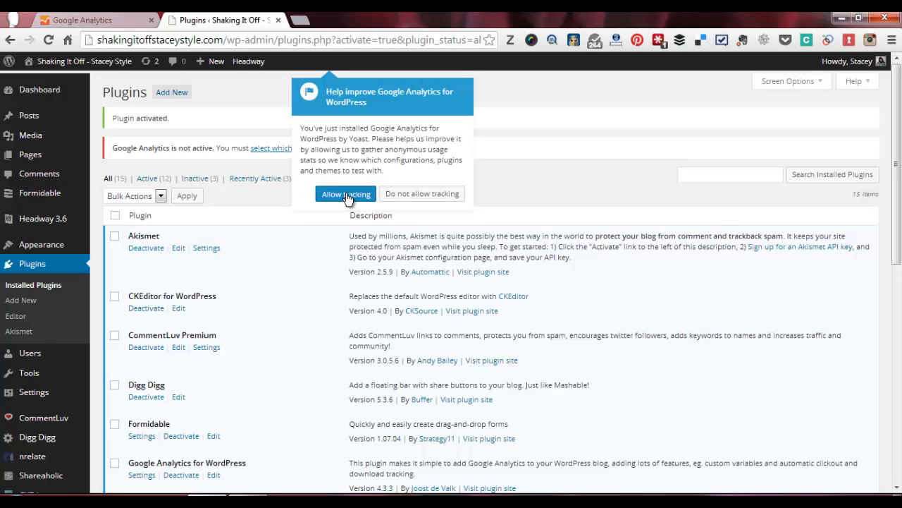
click(346, 193)
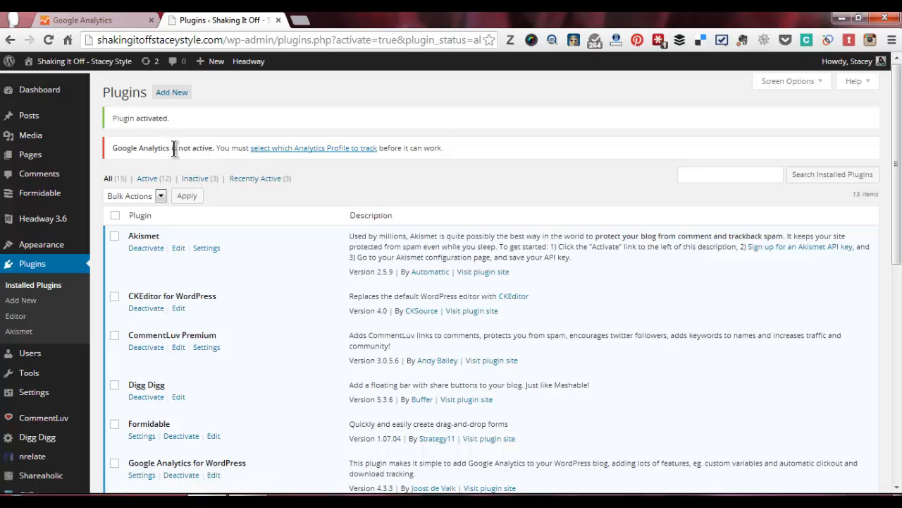
mouse_move(314, 148)
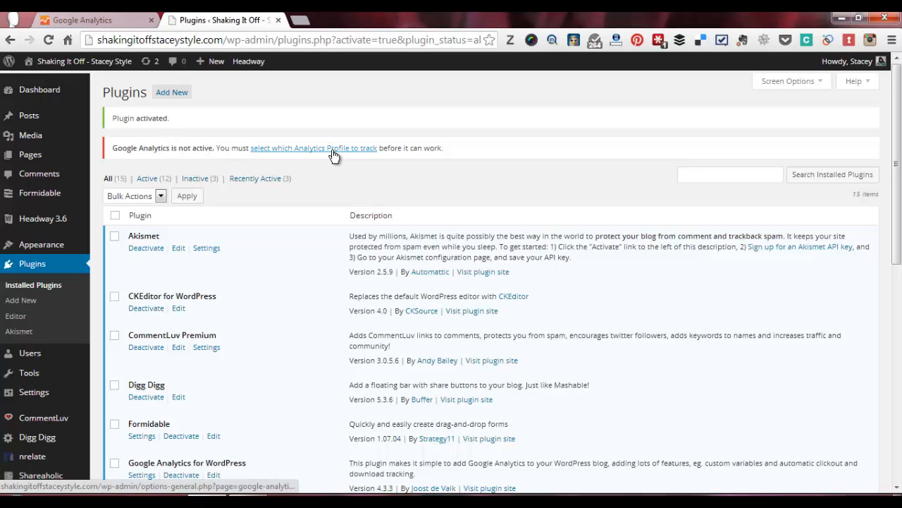
click(313, 148)
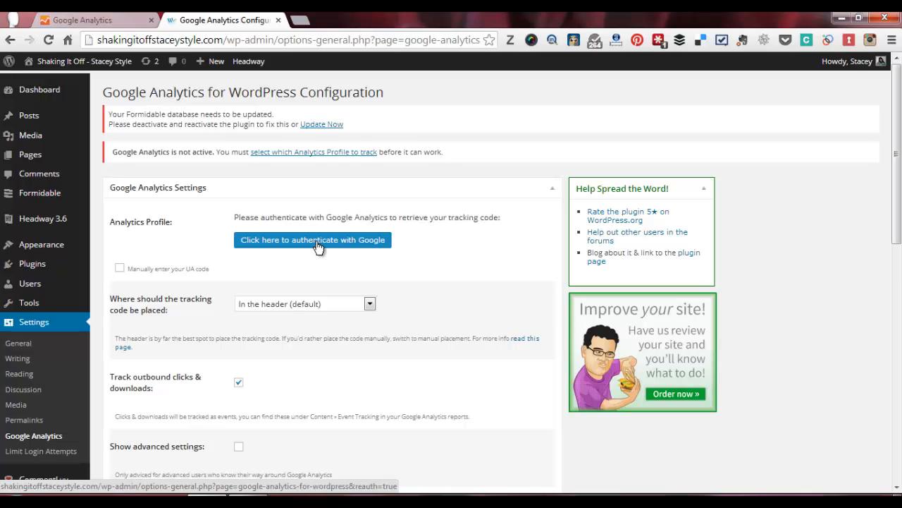
- Authenticate the plugin with the Google account, grant Analytics access, and check the UA-46798141-1 tracking code
click(311, 240)
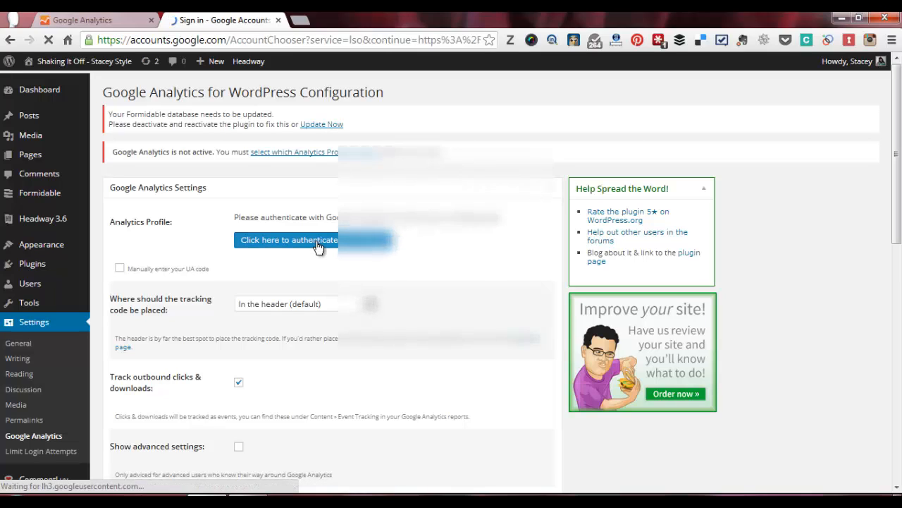
click(288, 240)
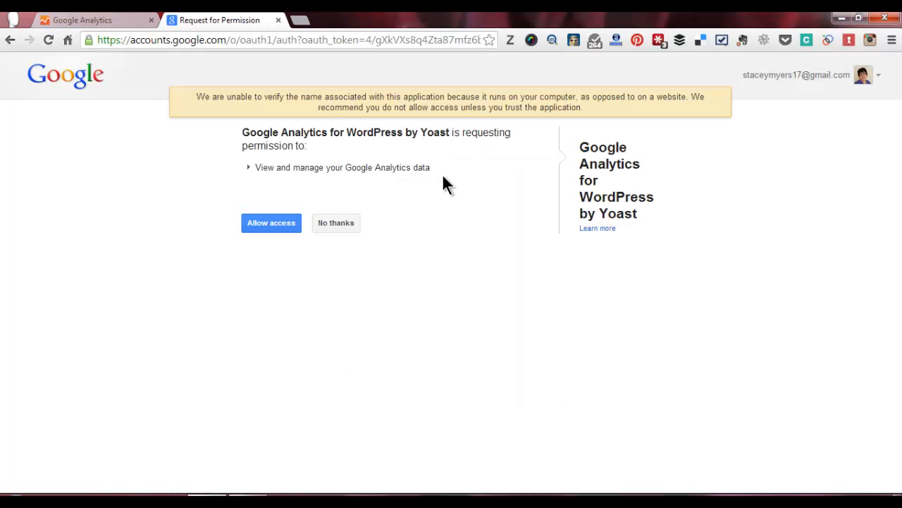
click(270, 223)
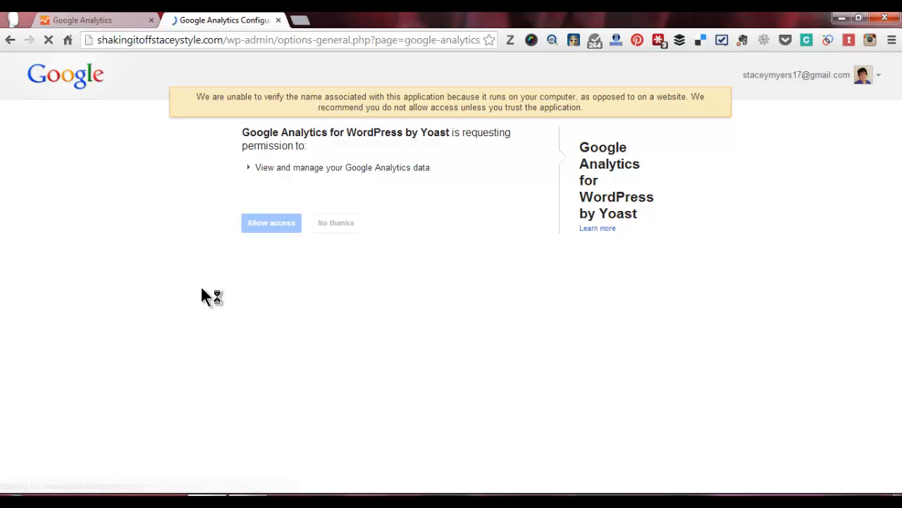
click(271, 223)
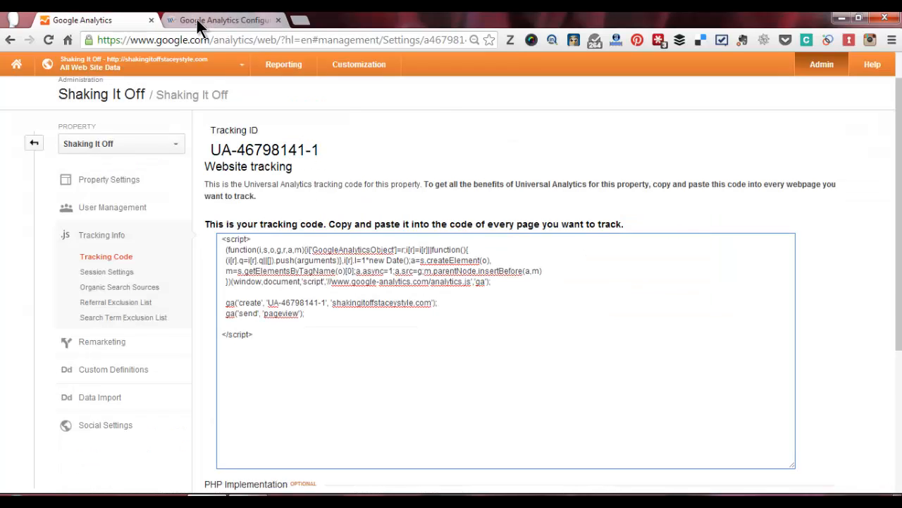
- Save the plugin settings with the All Web Site Data UA-46798141-1 profile, clearing the not-active warning
click(222, 20)
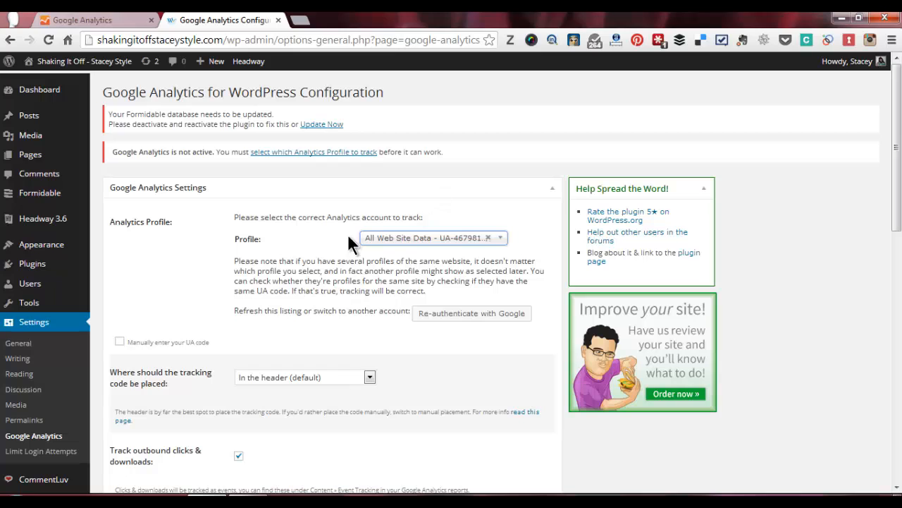
mouse_move(319, 122)
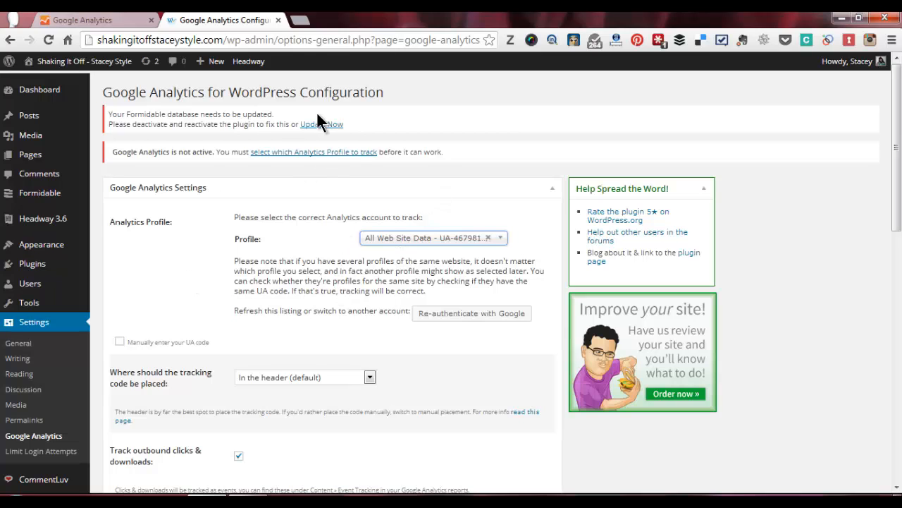
mouse_move(894, 185)
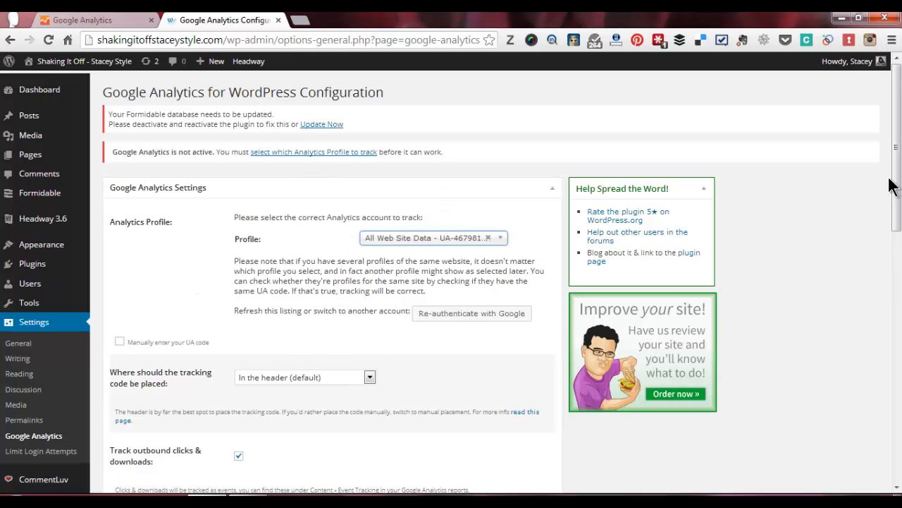
scroll(down, 3)
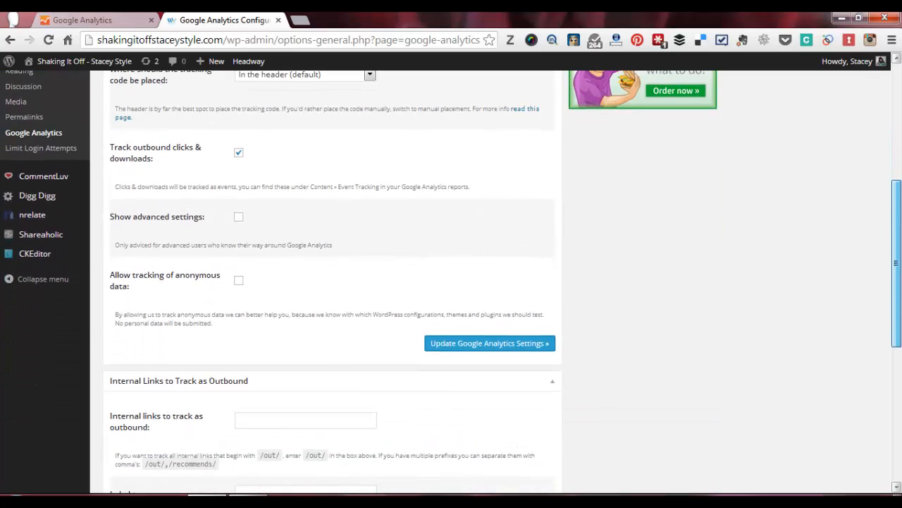
scroll(down, 3)
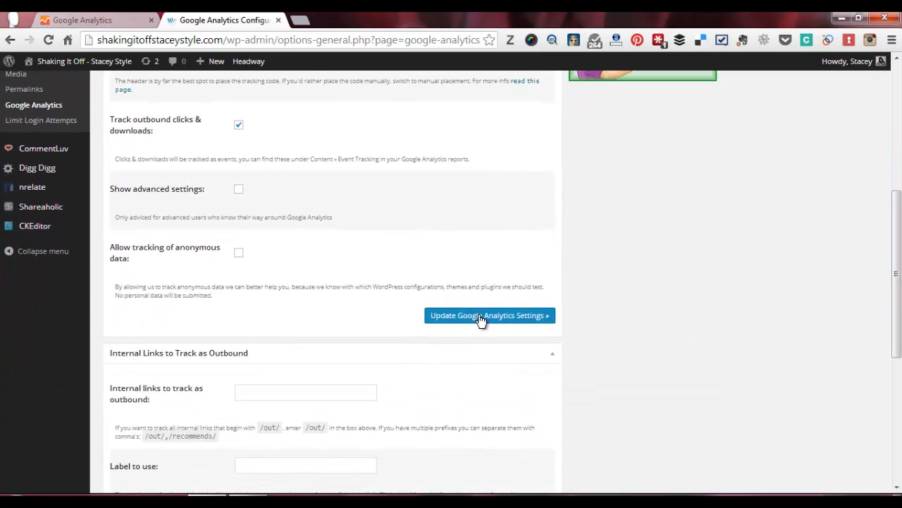
click(489, 316)
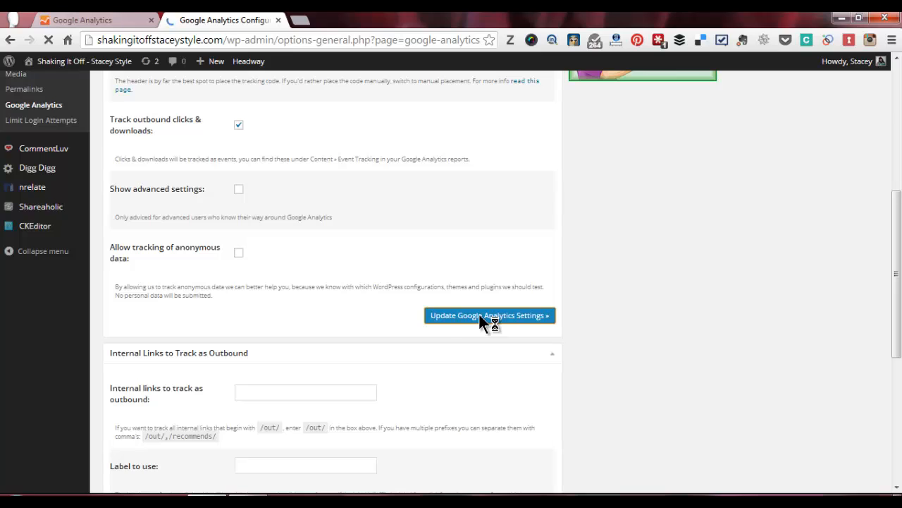
click(488, 316)
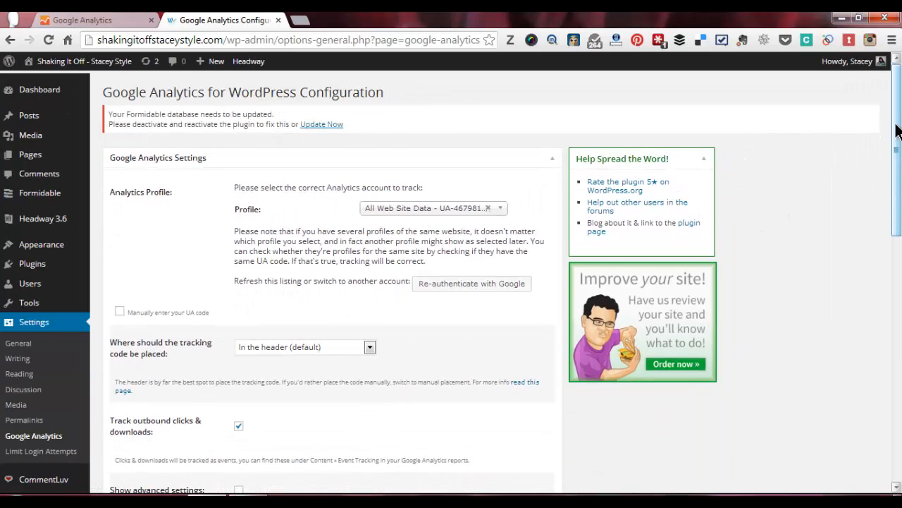
- Search Add New plugins for 'google analytics dashboard' and start installing Google Analytics Dashboard for WP
scroll(down, 3)
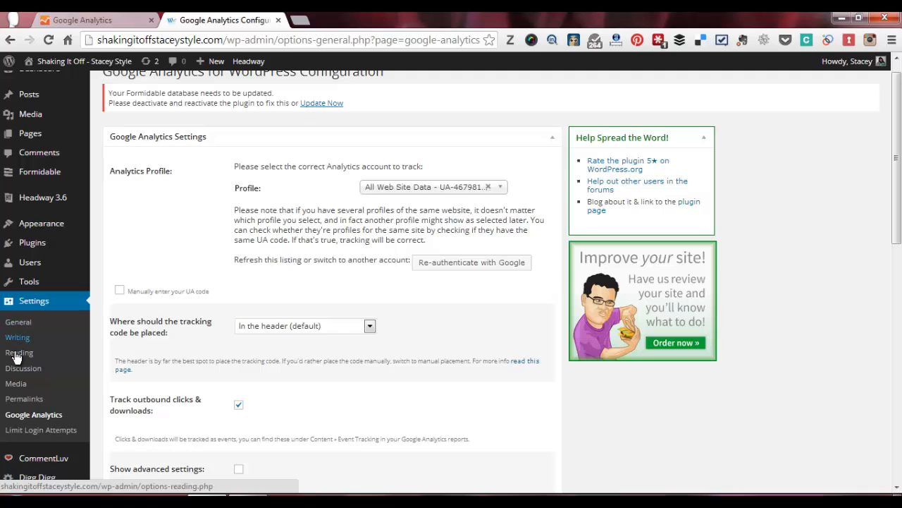
mouse_move(31, 242)
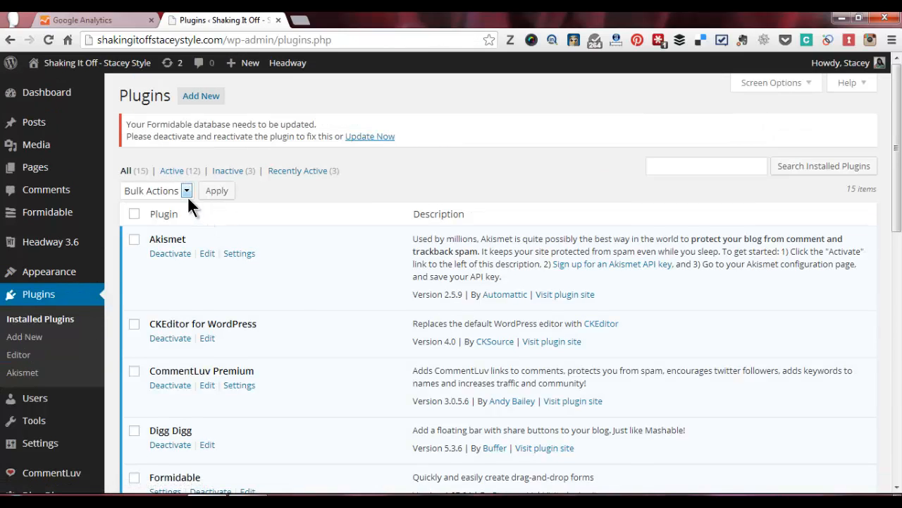
click(200, 96)
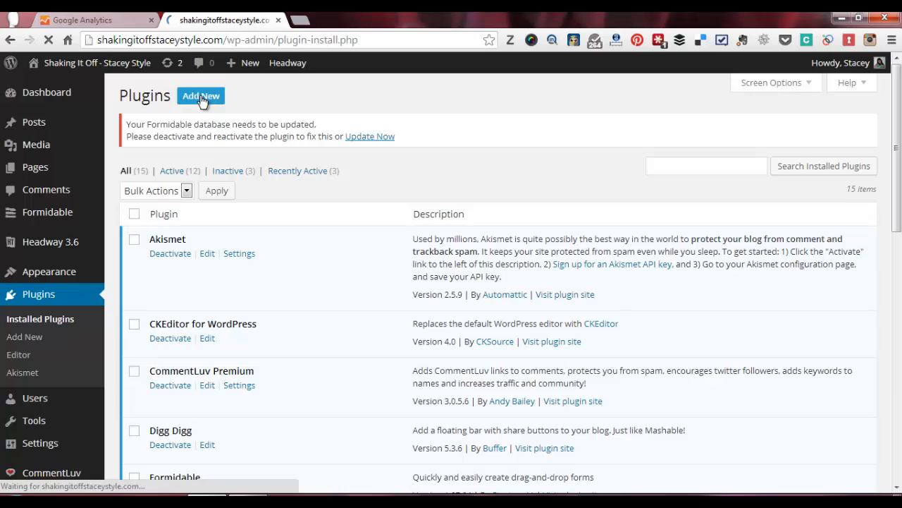
click(201, 96)
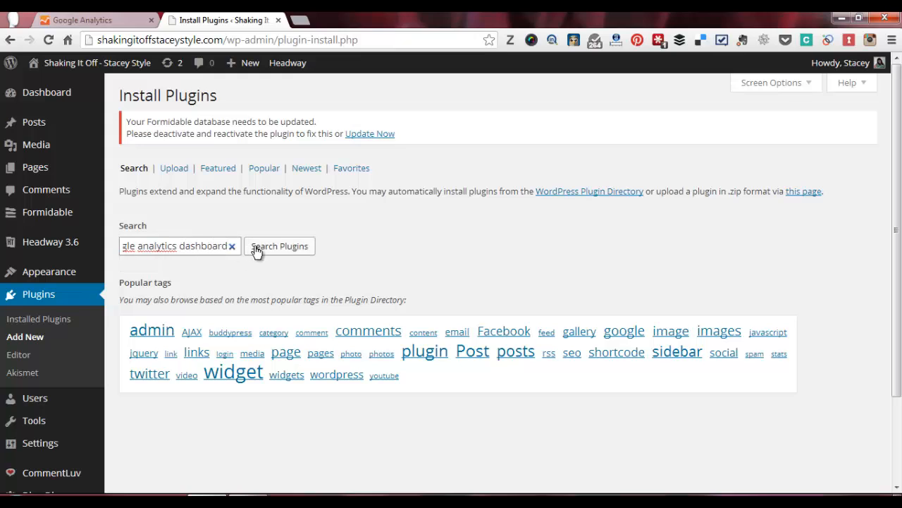
click(280, 245)
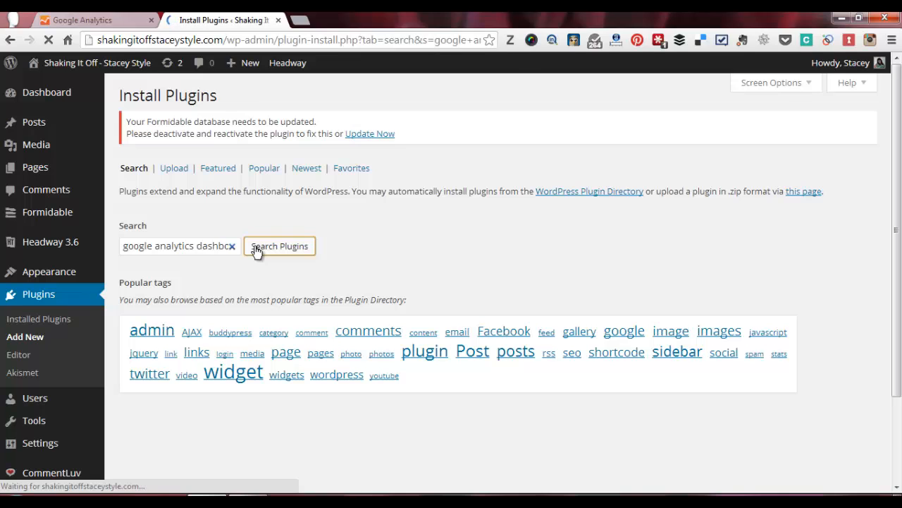
click(279, 245)
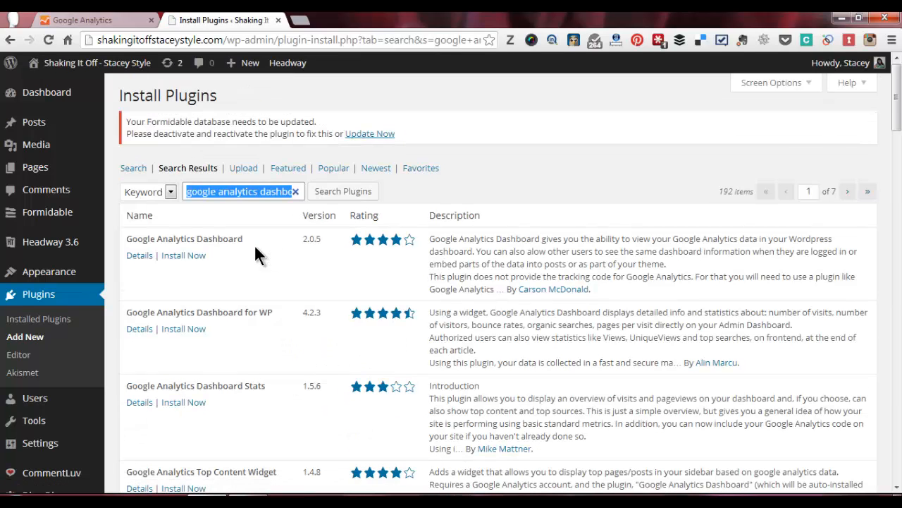
mouse_move(505, 364)
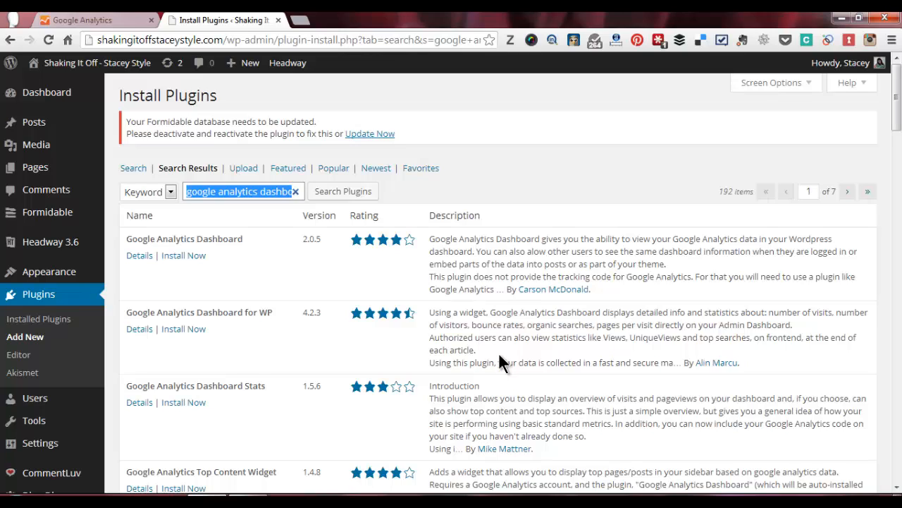
mouse_move(388, 355)
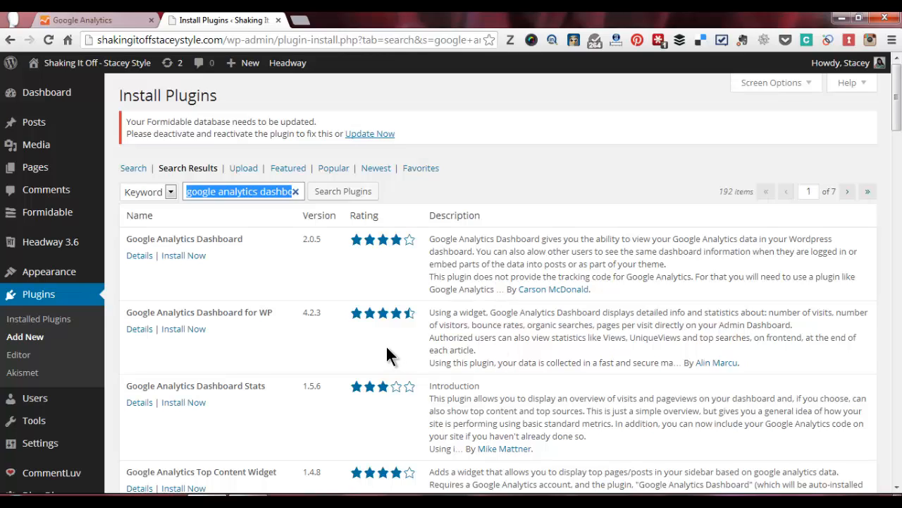
mouse_move(305, 344)
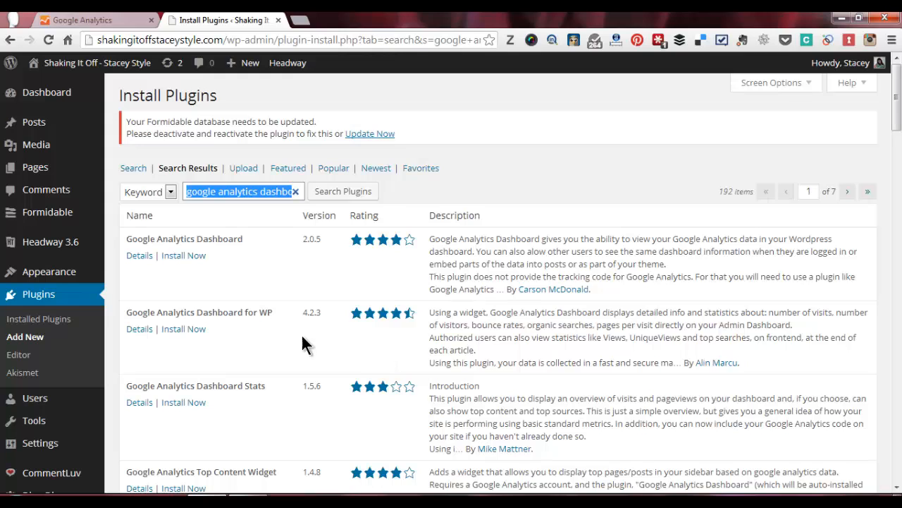
click(183, 329)
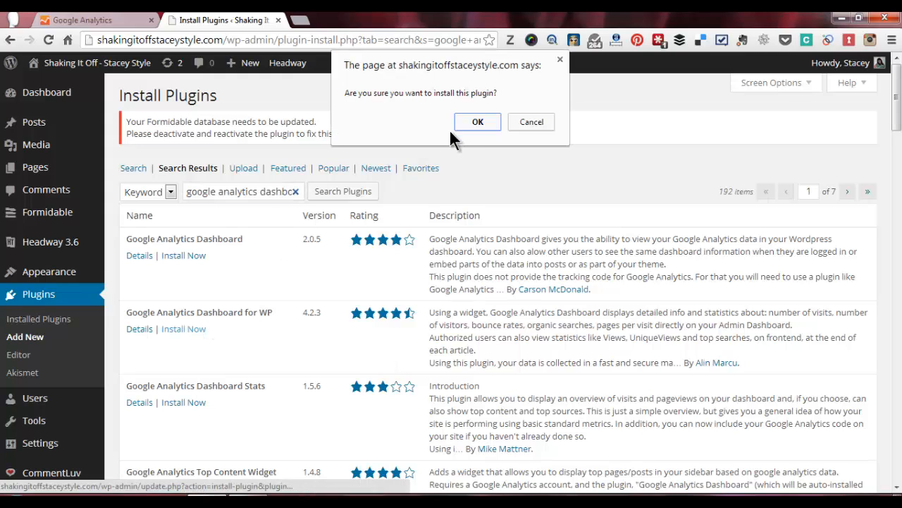
- Confirm the install and activate Google Analytics Dashboard for WP 4.2.3 in the plugins list
click(477, 121)
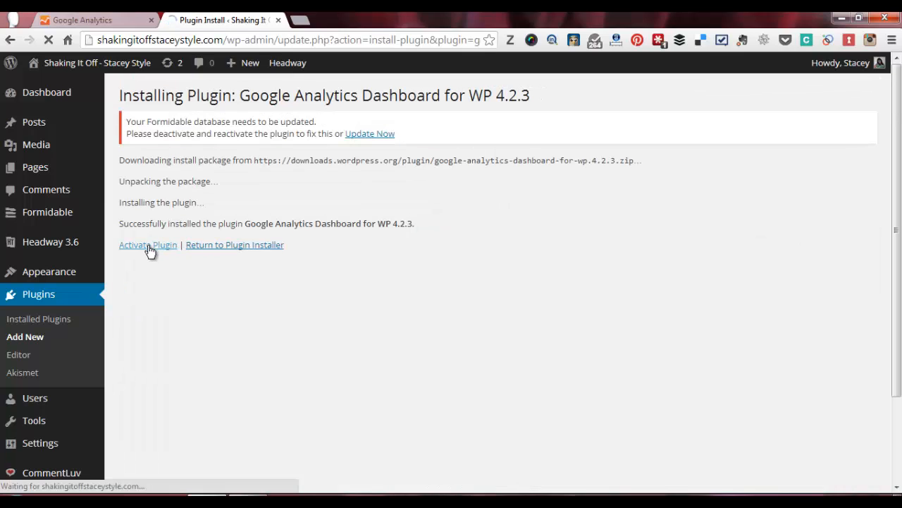
mouse_move(148, 245)
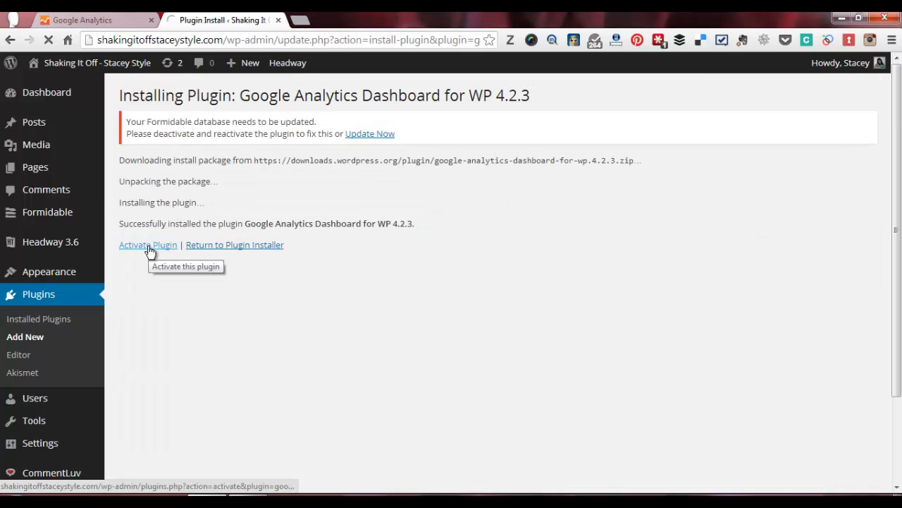
click(148, 245)
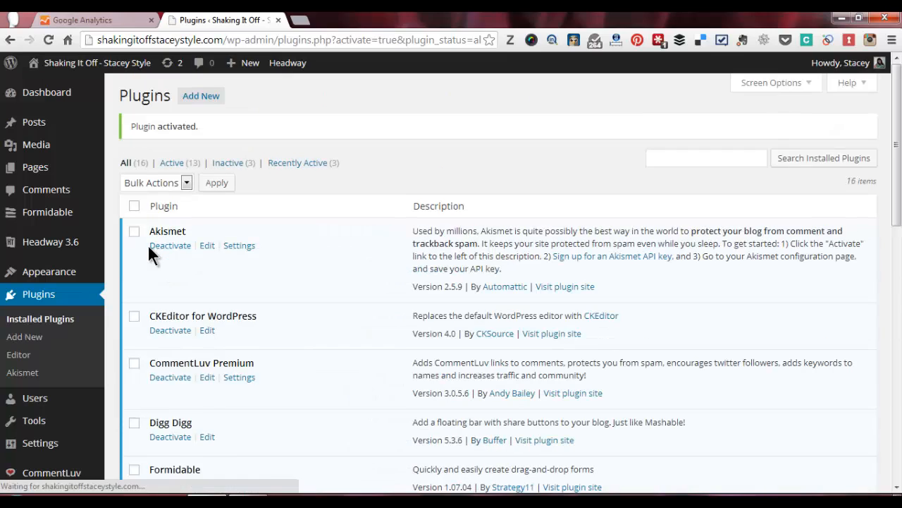
scroll(down, 3)
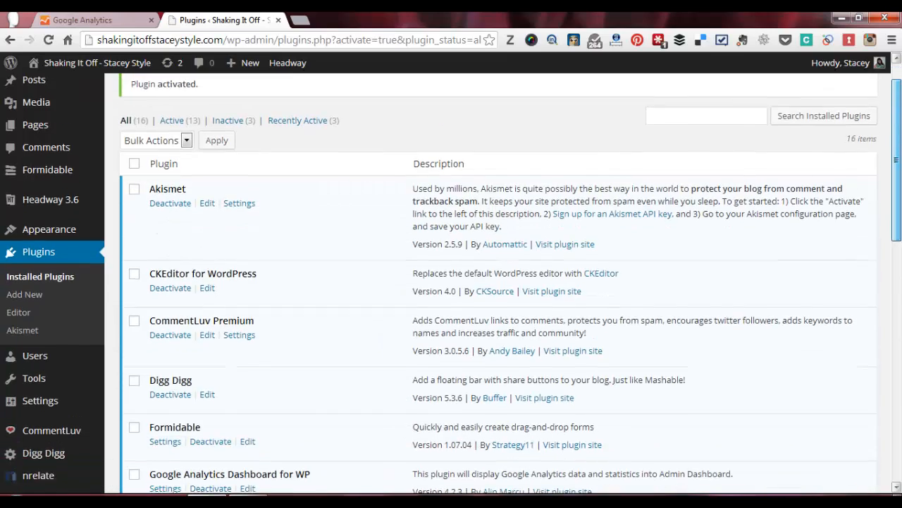
scroll(down, 3)
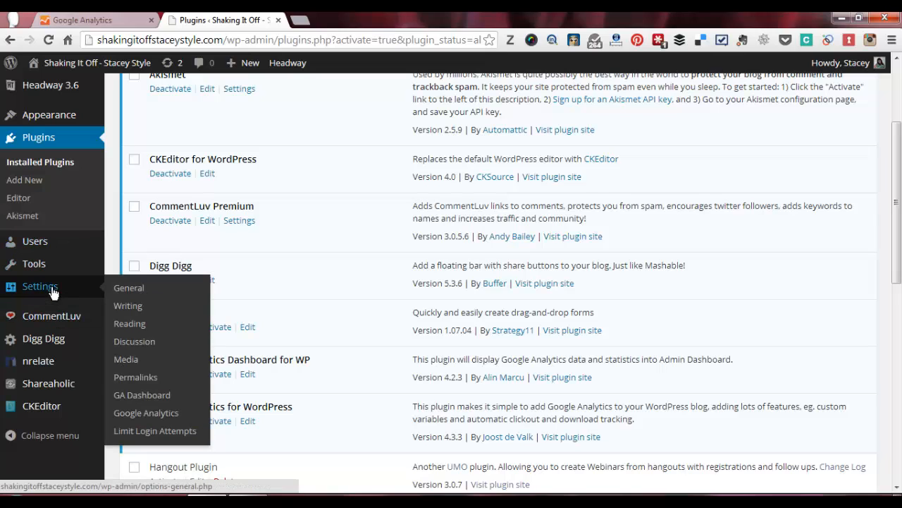
mouse_move(141, 395)
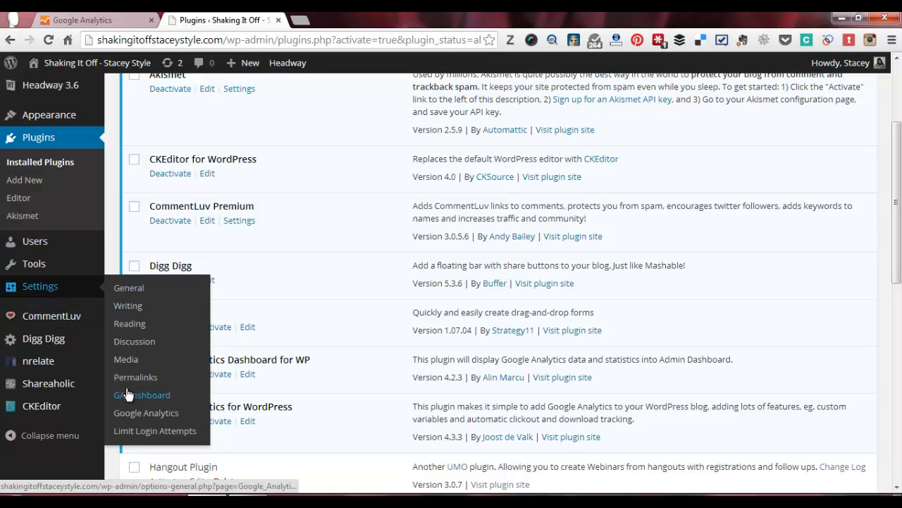
mouse_move(147, 412)
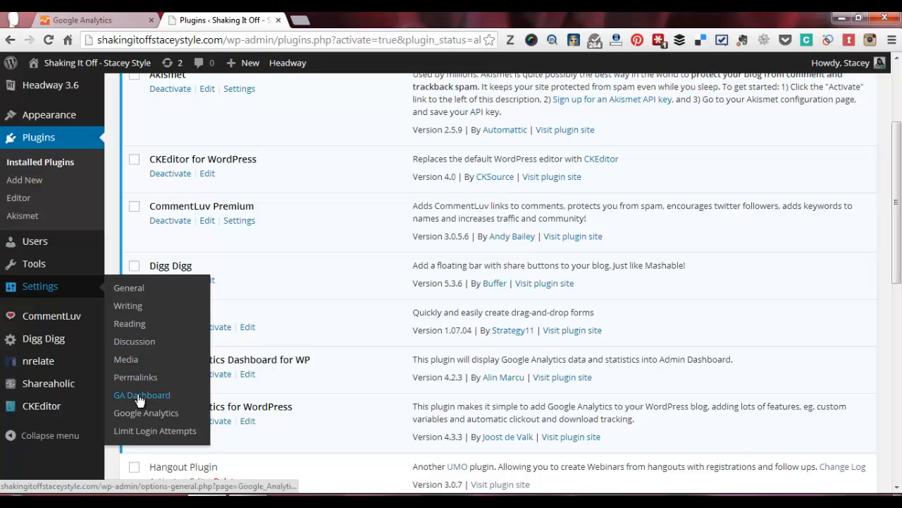
- From Settings > GA Dashboard, authorize the application and open the Get Access Code link's options
click(141, 395)
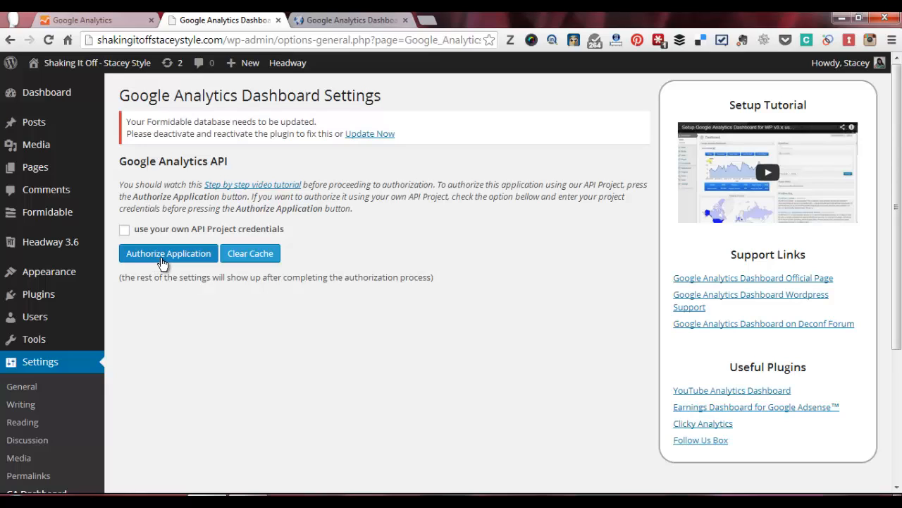
click(168, 254)
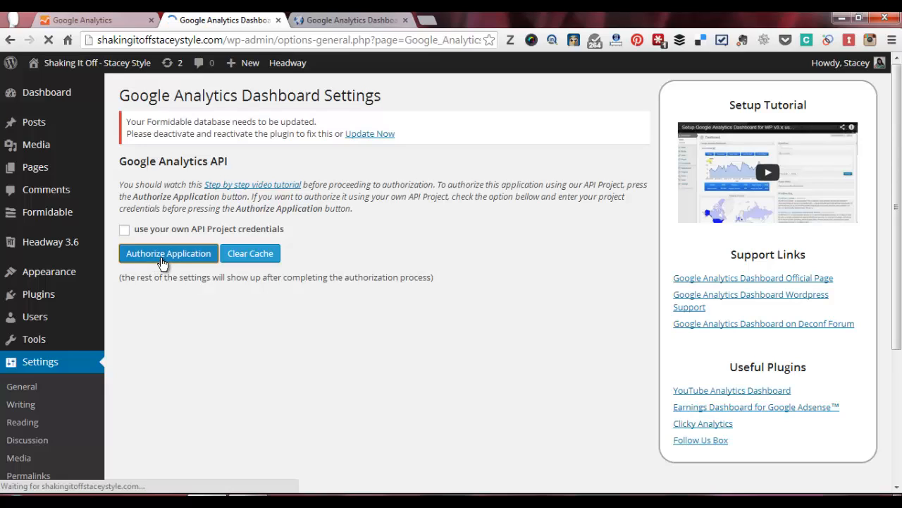
click(168, 253)
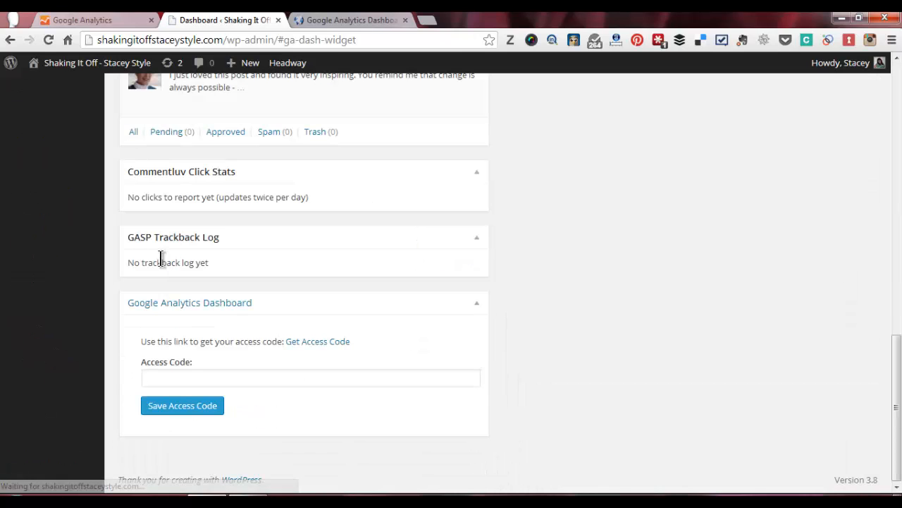
mouse_move(317, 341)
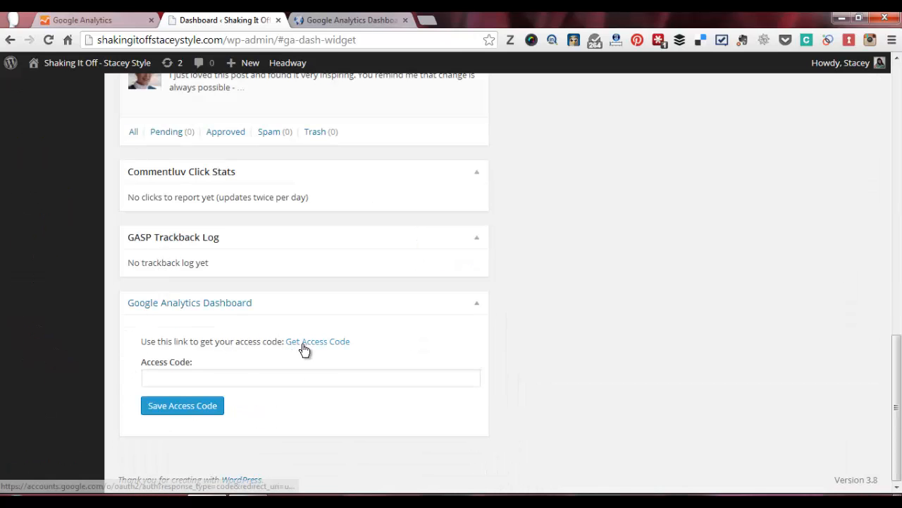
right_click(319, 341)
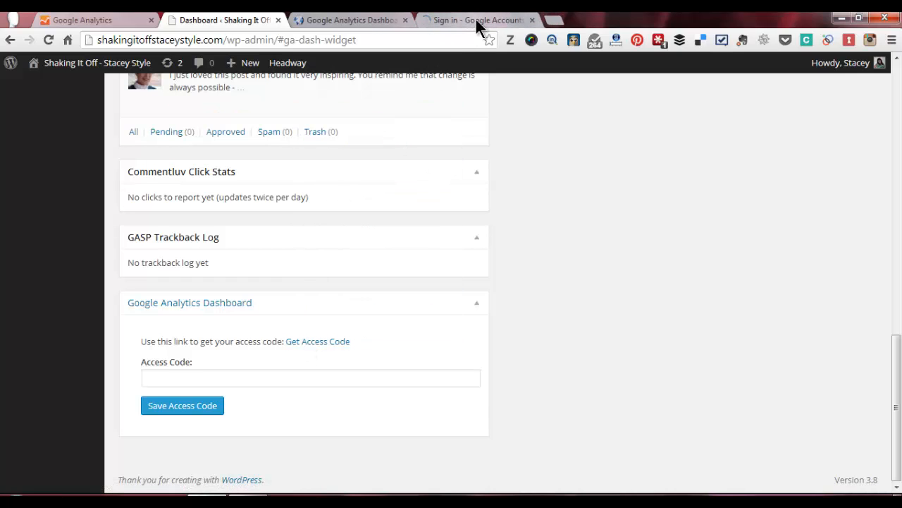
- Accept access for Google Analytics Dashboard for WP in the Google tab and select the issued access code
click(478, 20)
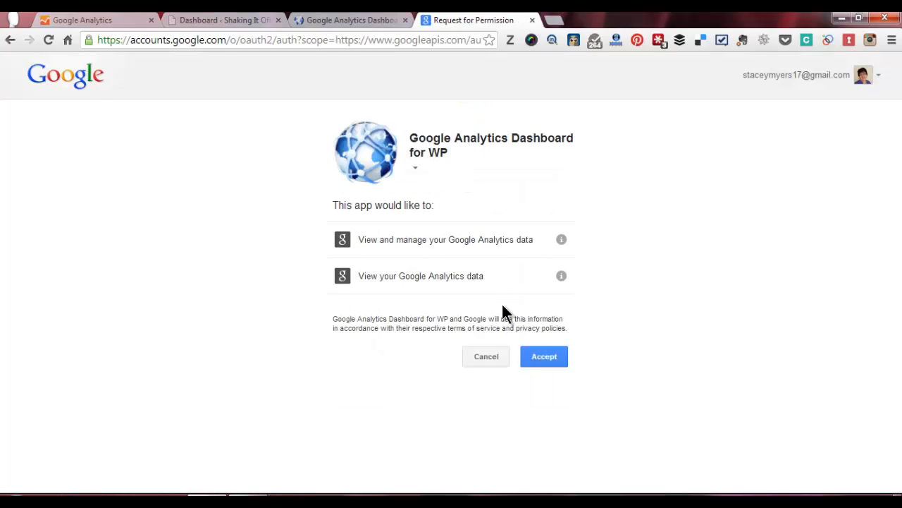
click(545, 355)
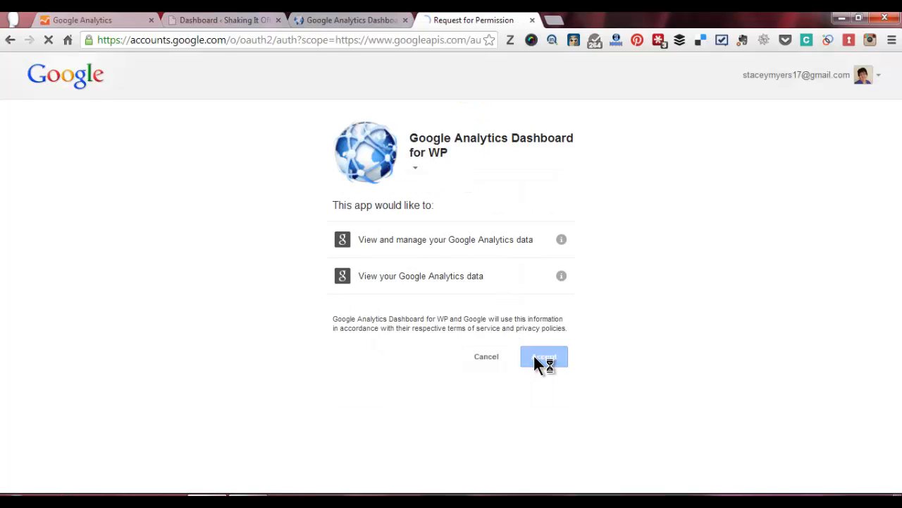
click(545, 355)
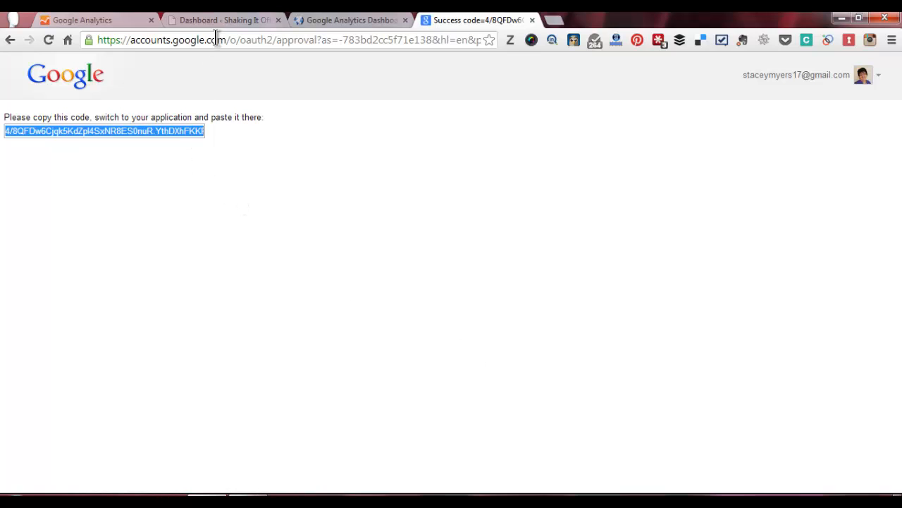
click(223, 20)
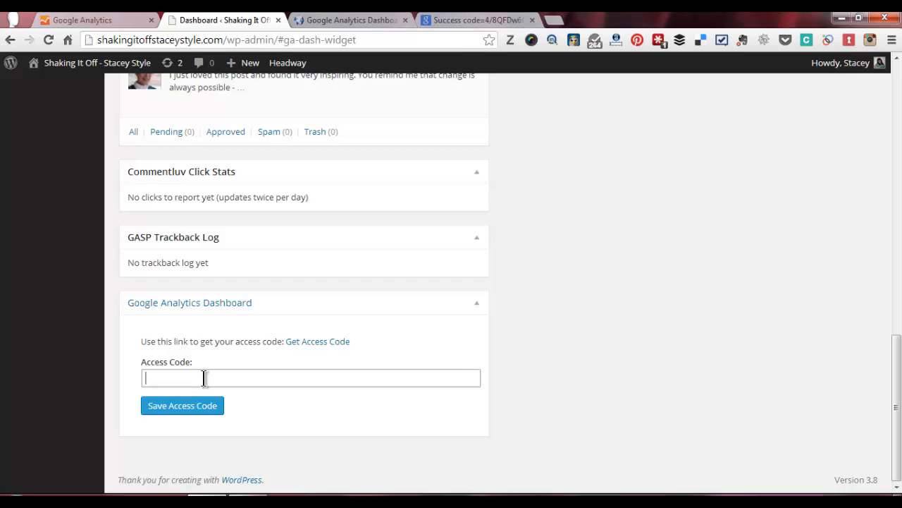
- Paste the access code into the widget's Access Code field and save it, reloading the dashboard
click(182, 406)
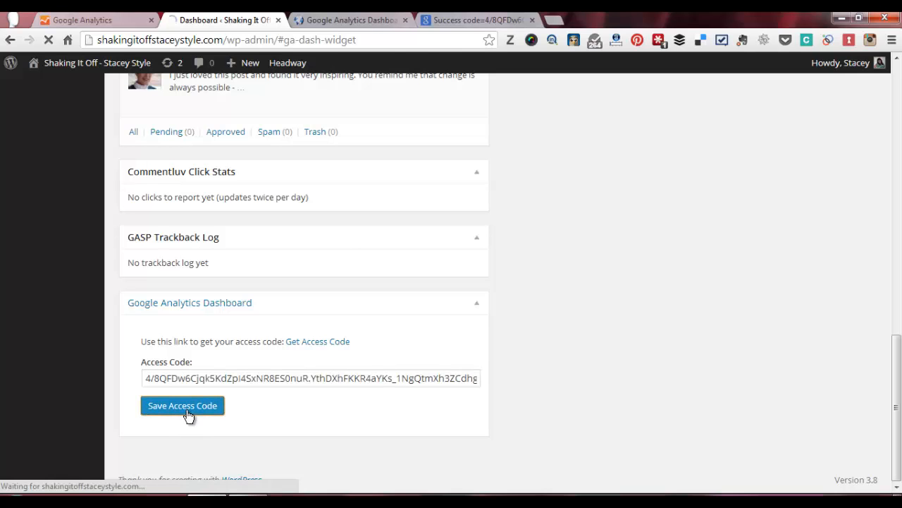
click(182, 405)
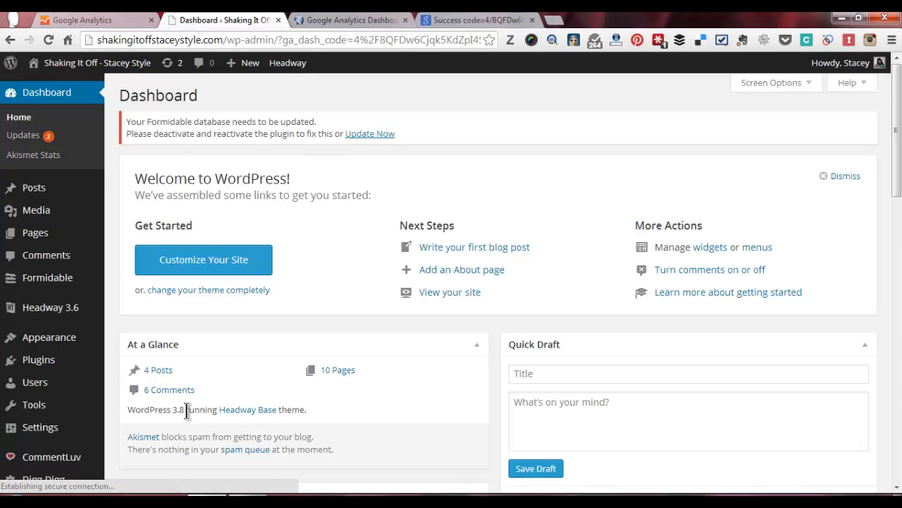
click(48, 93)
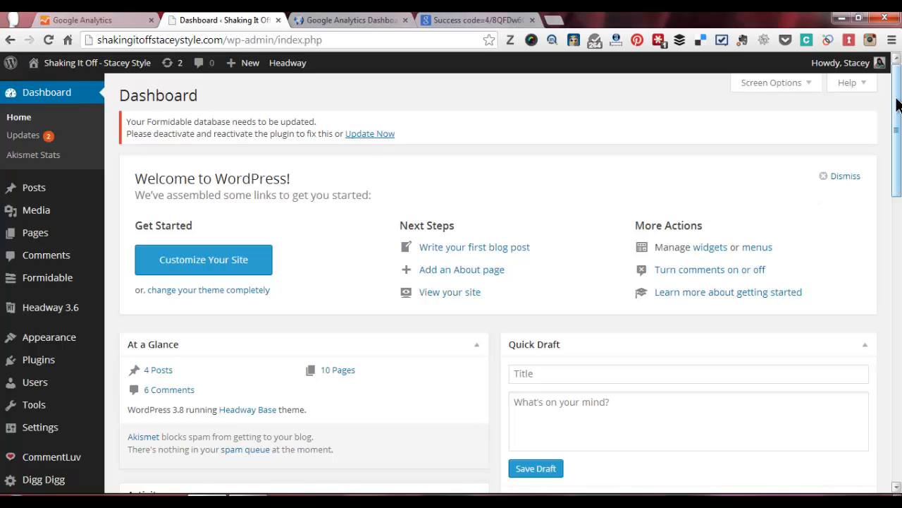
scroll(down, 3)
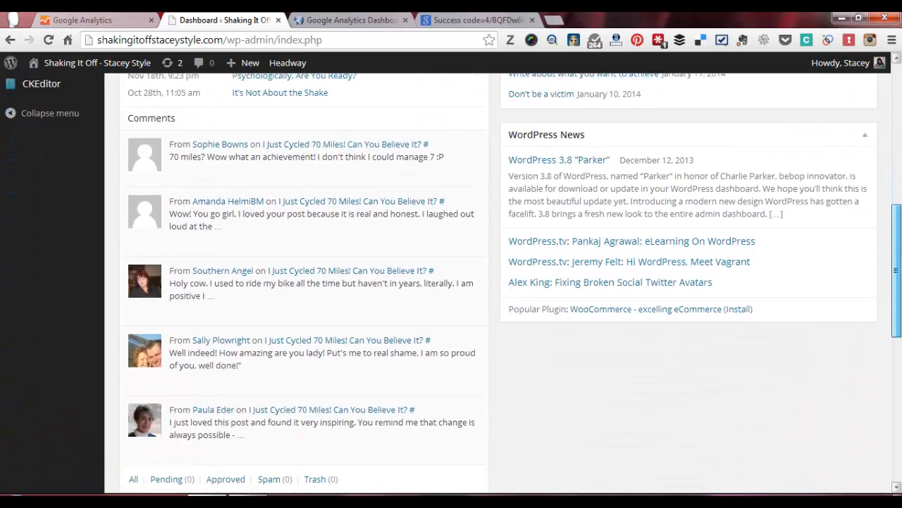
- Scroll to the Google Analytics Dashboard widget to view the site visit statistics, then back up
scroll(down, 3)
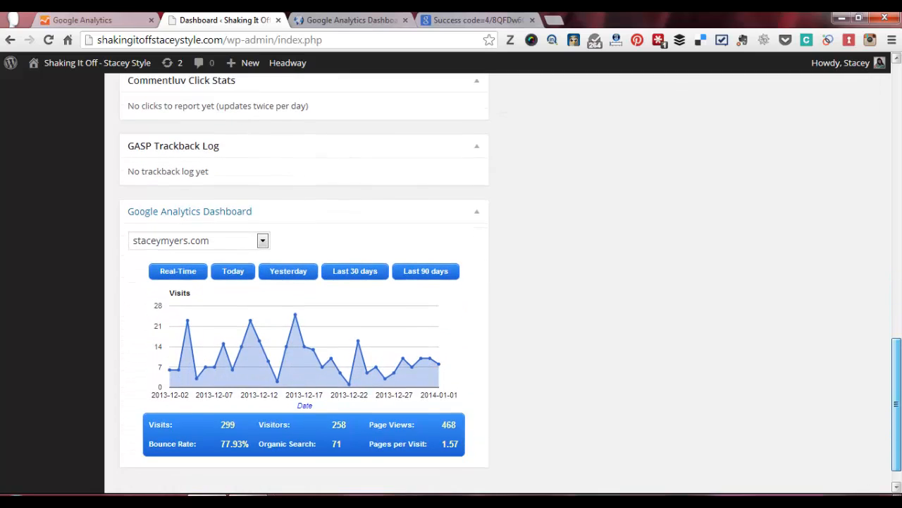
scroll(down, 3)
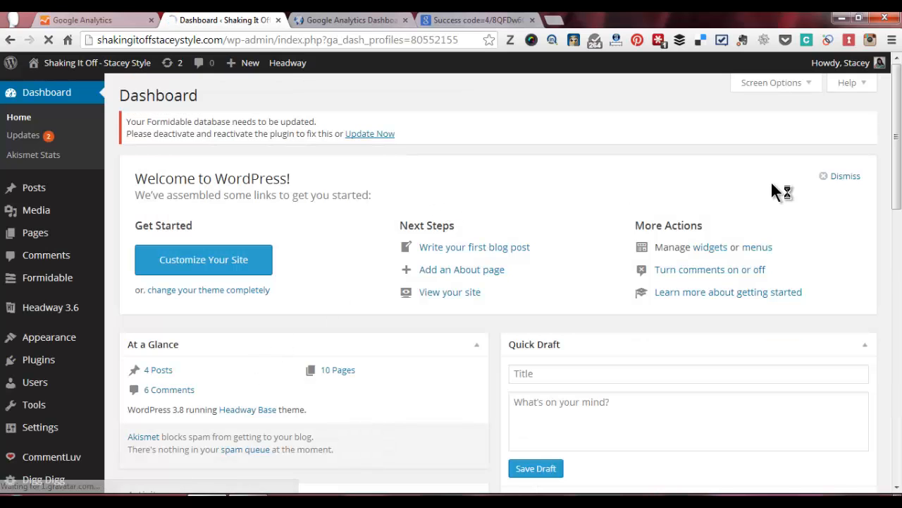
scroll(down, 3)
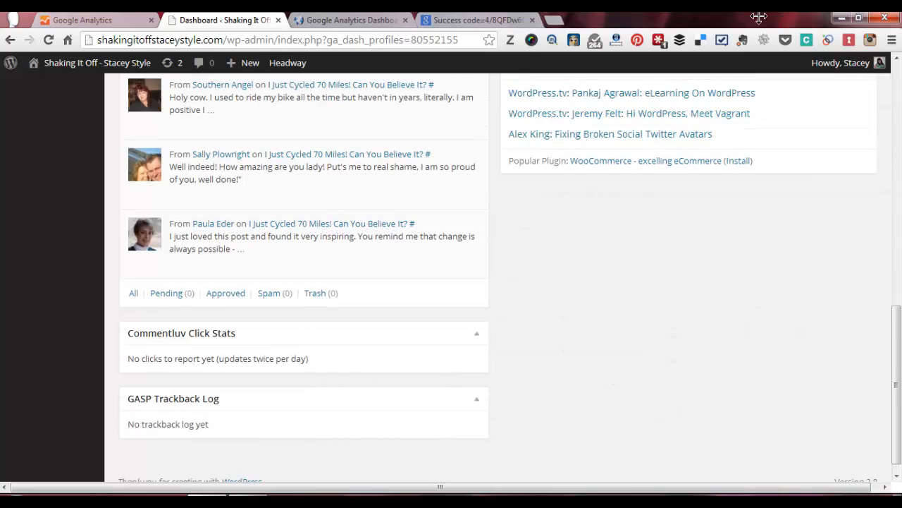
scroll(up, 3)
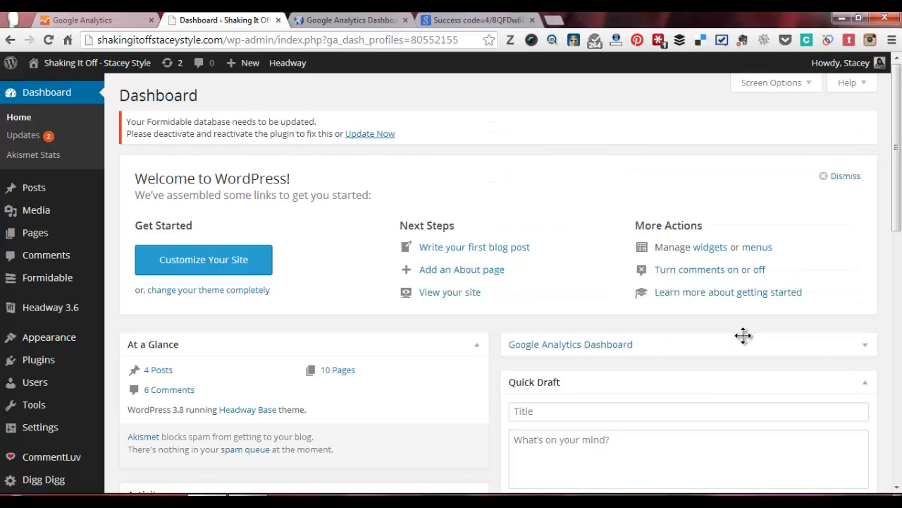
- Remove the Welcome panel and collapse At a Glance, GASP Trackback Log, Quick Draft and Google Analytics Dashboard
click(844, 174)
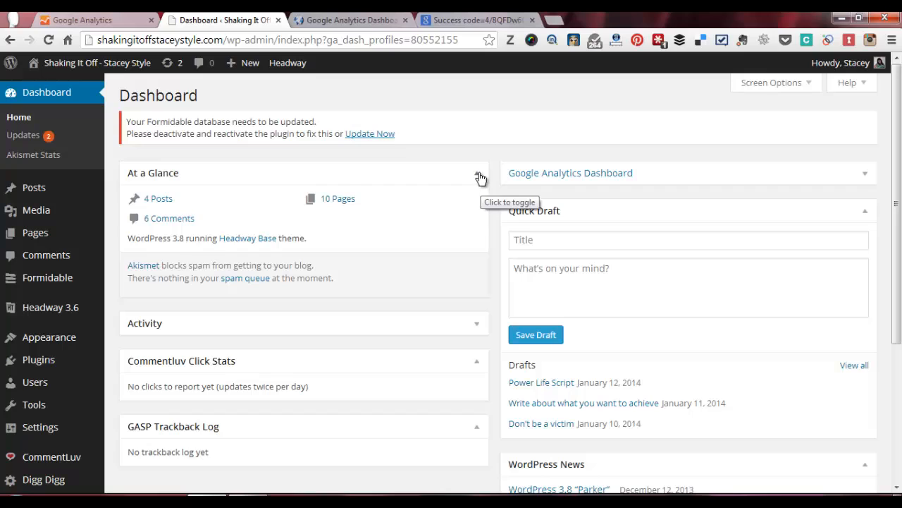
click(476, 172)
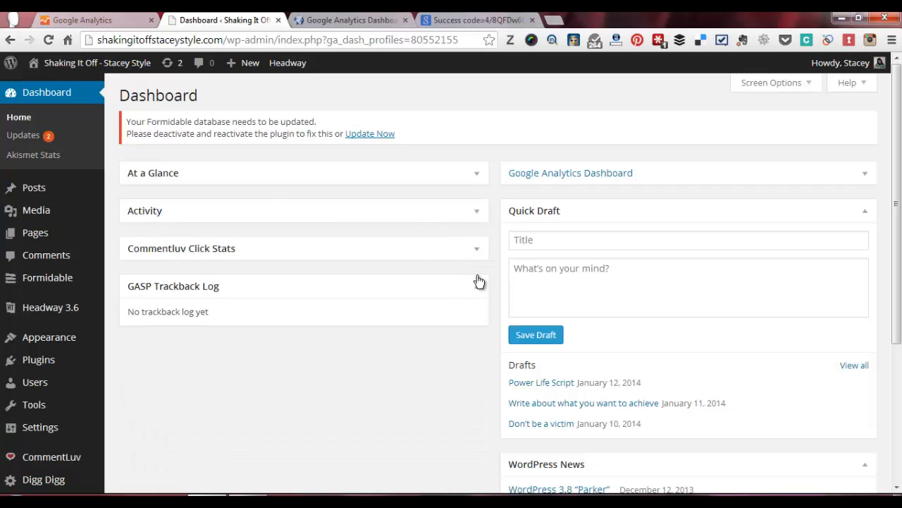
click(477, 285)
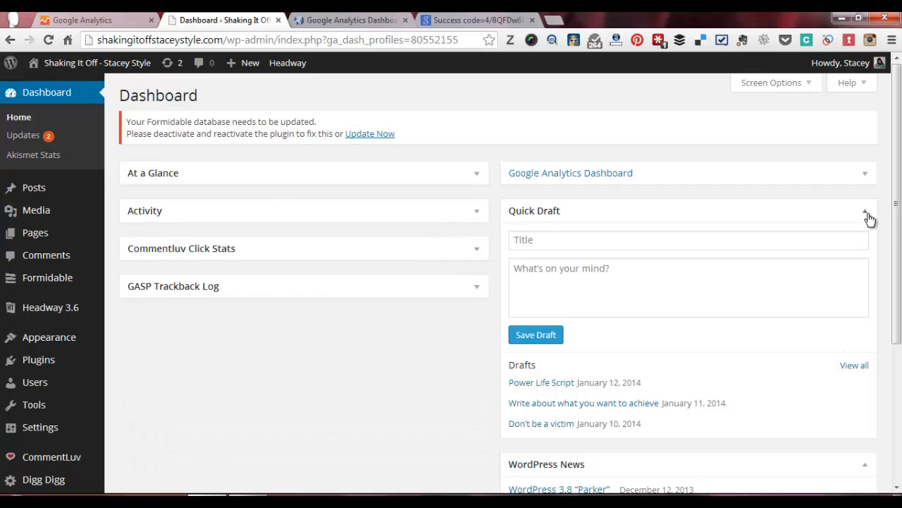
click(865, 210)
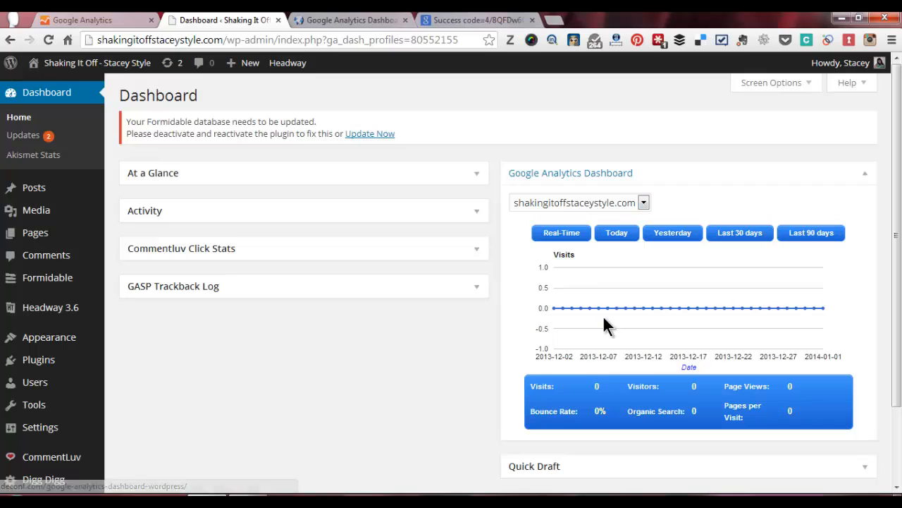
mouse_move(759, 327)
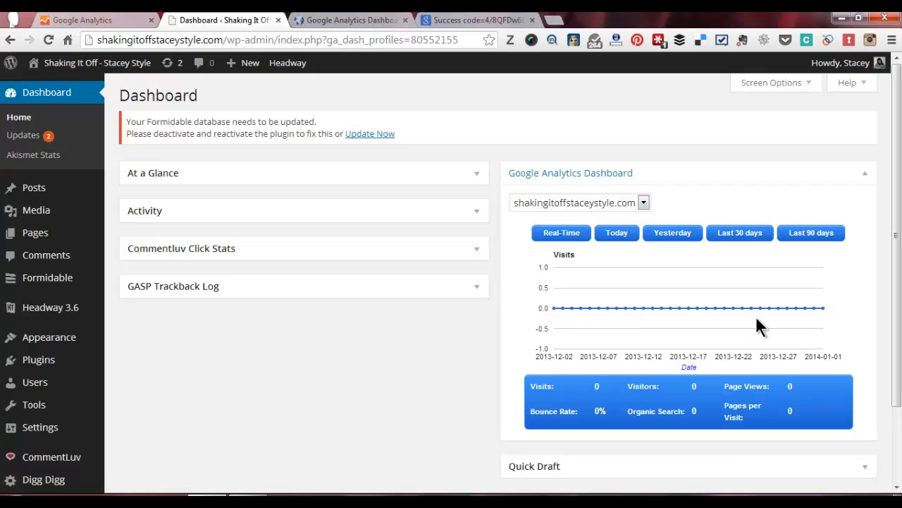
mouse_move(868, 177)
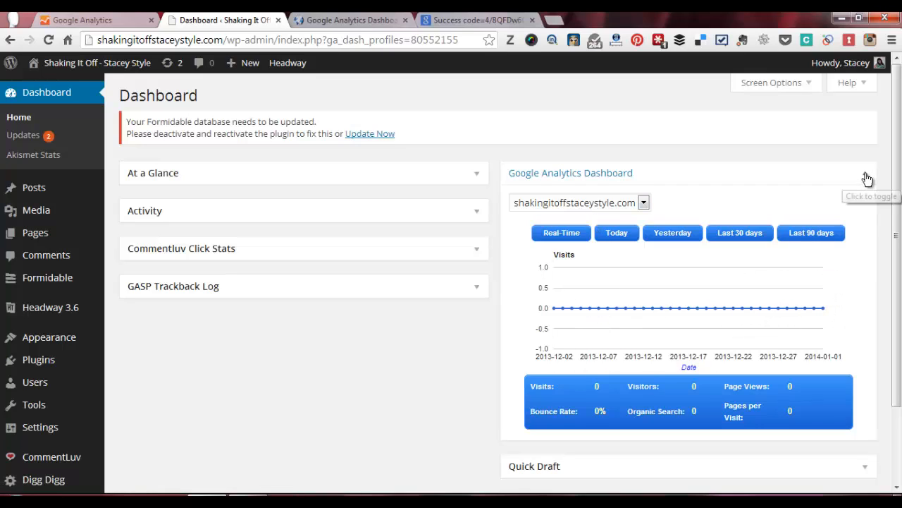
click(865, 172)
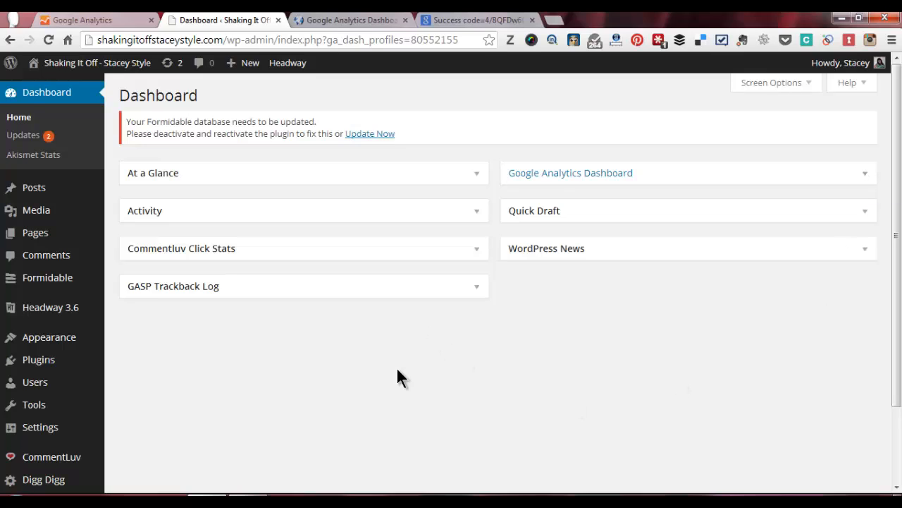
mouse_move(386, 378)
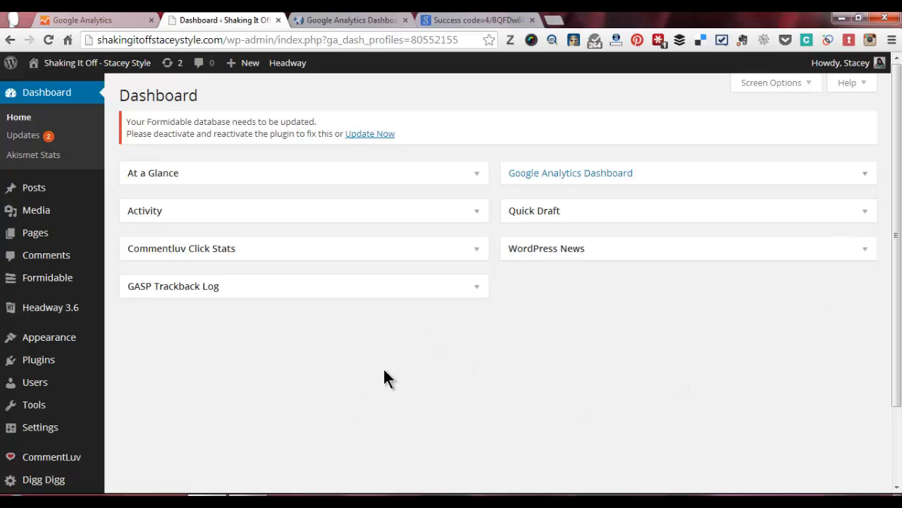